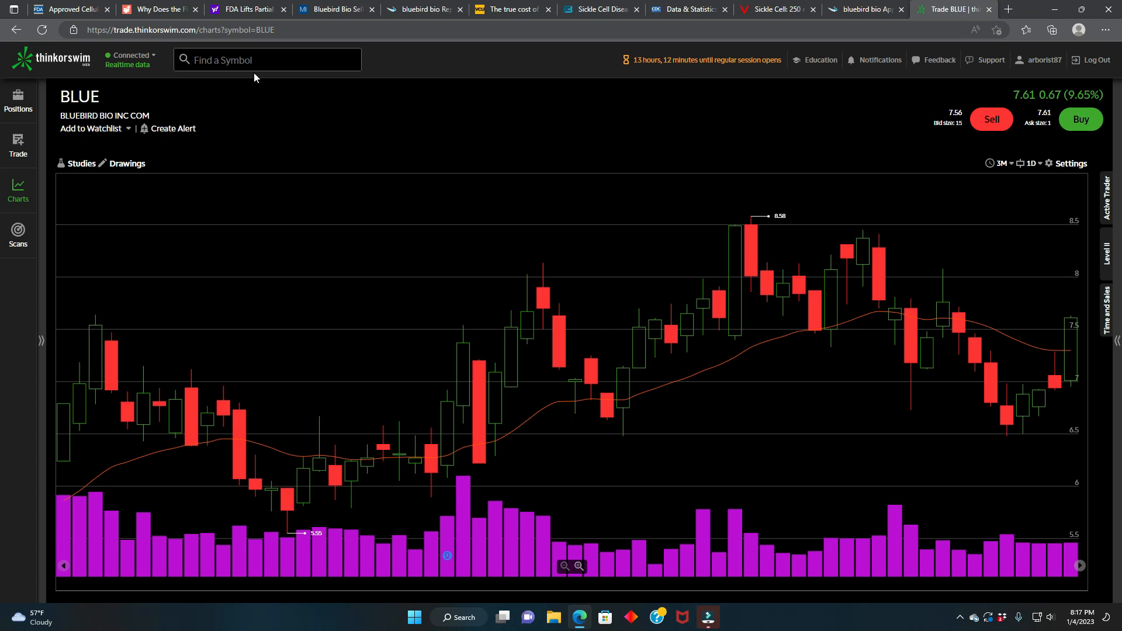
- Switch to the fda.gov 'Approved Cellular and Gene Therapy Products' tab
click(70, 9)
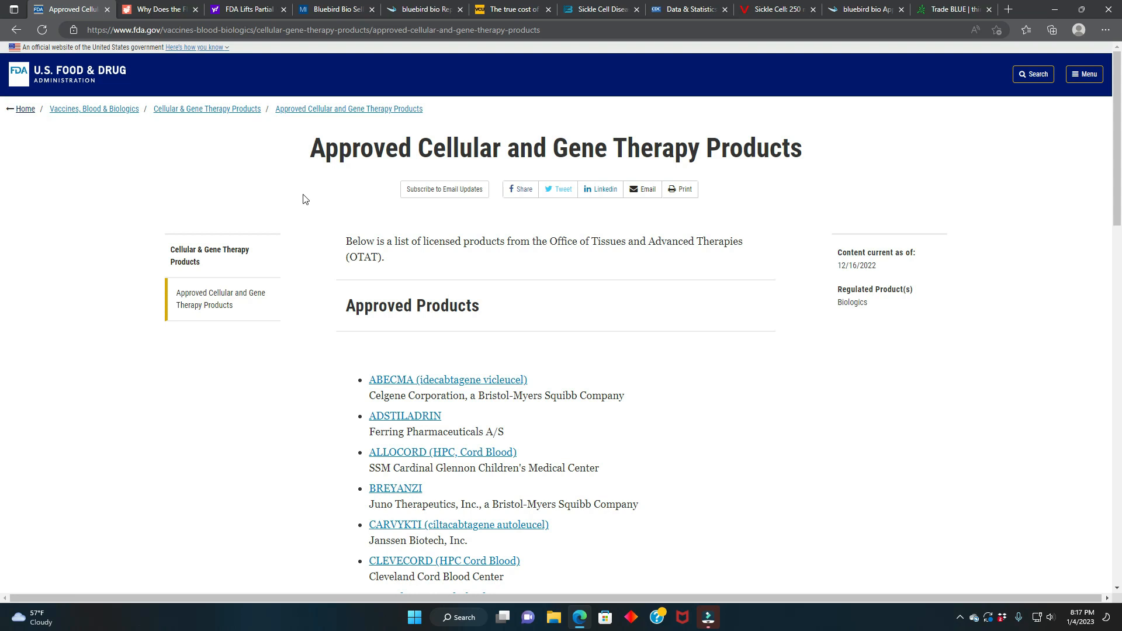
mouse_move(162, 135)
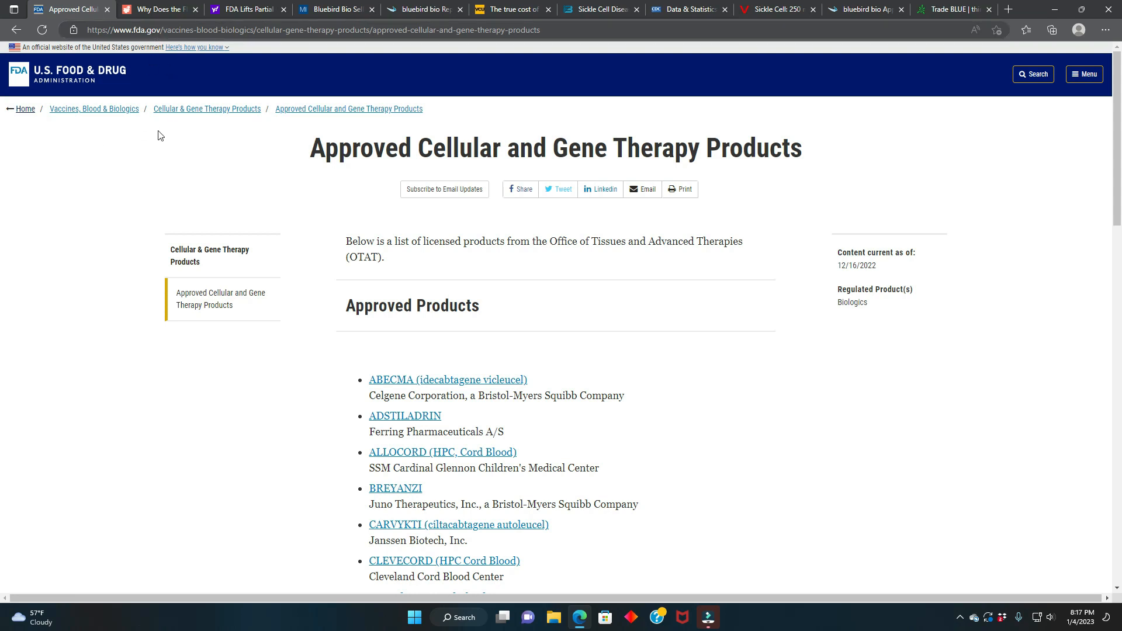
mouse_move(219, 204)
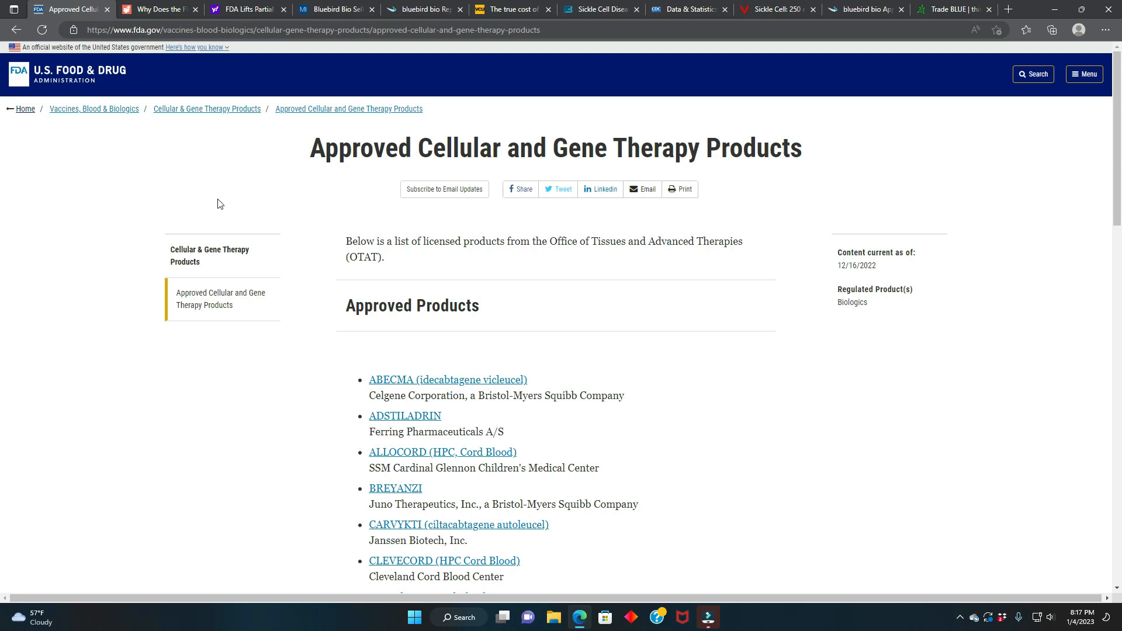
- Scroll to the end of the FDA approved products list, through SKYSONA, ZYNTEGLO and ZOLGENSMA
scroll(down, 3)
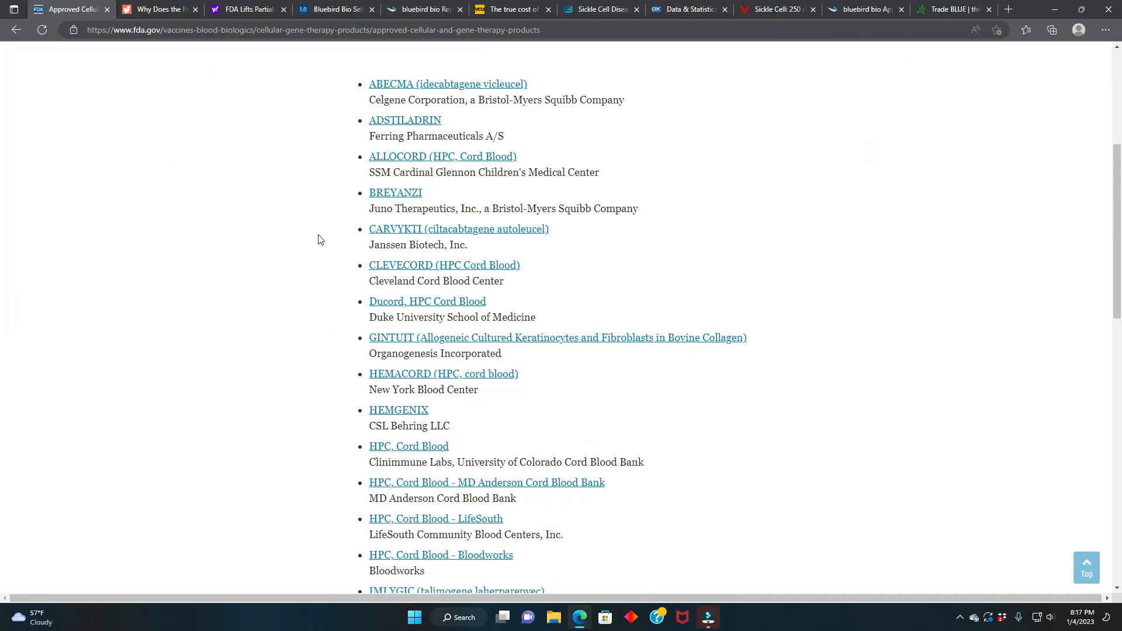
scroll(down, 3)
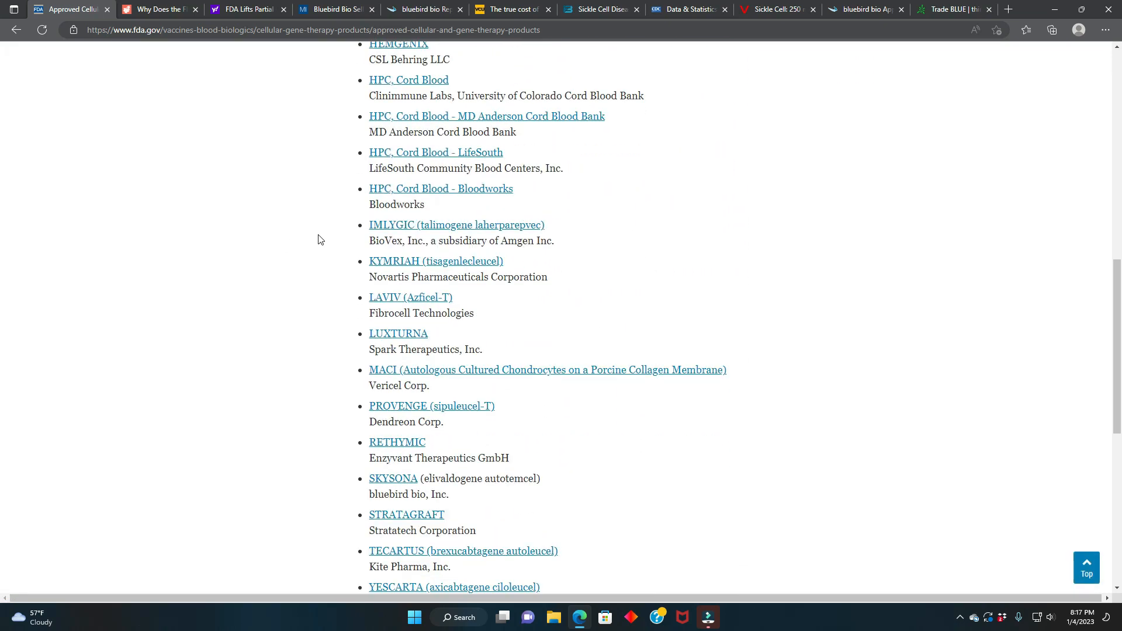
scroll(down, 3)
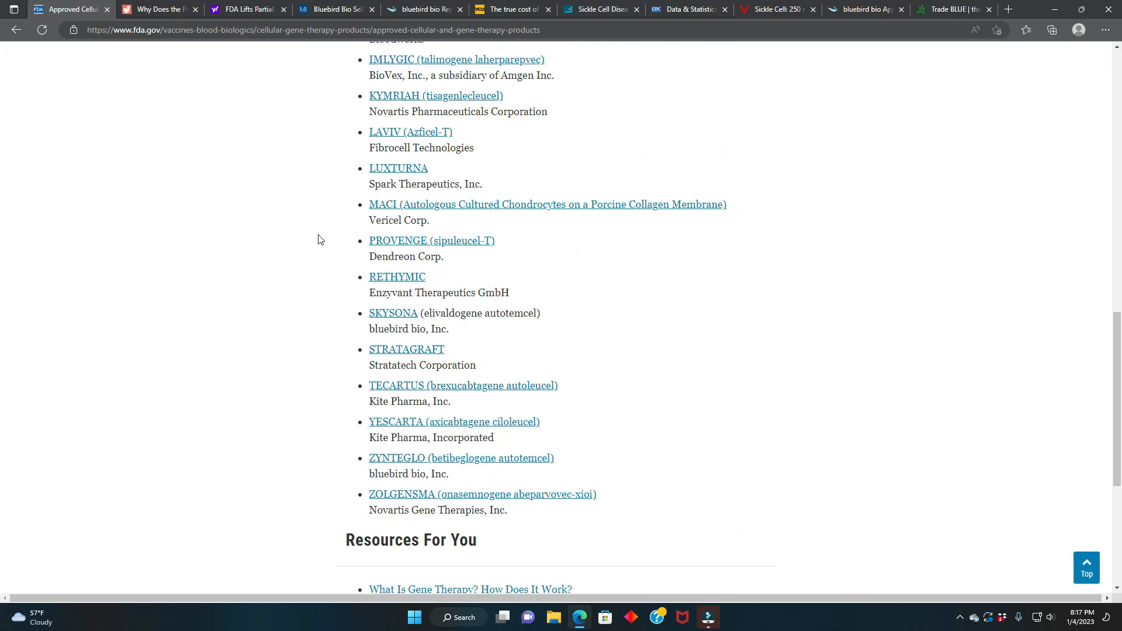
scroll(down, 3)
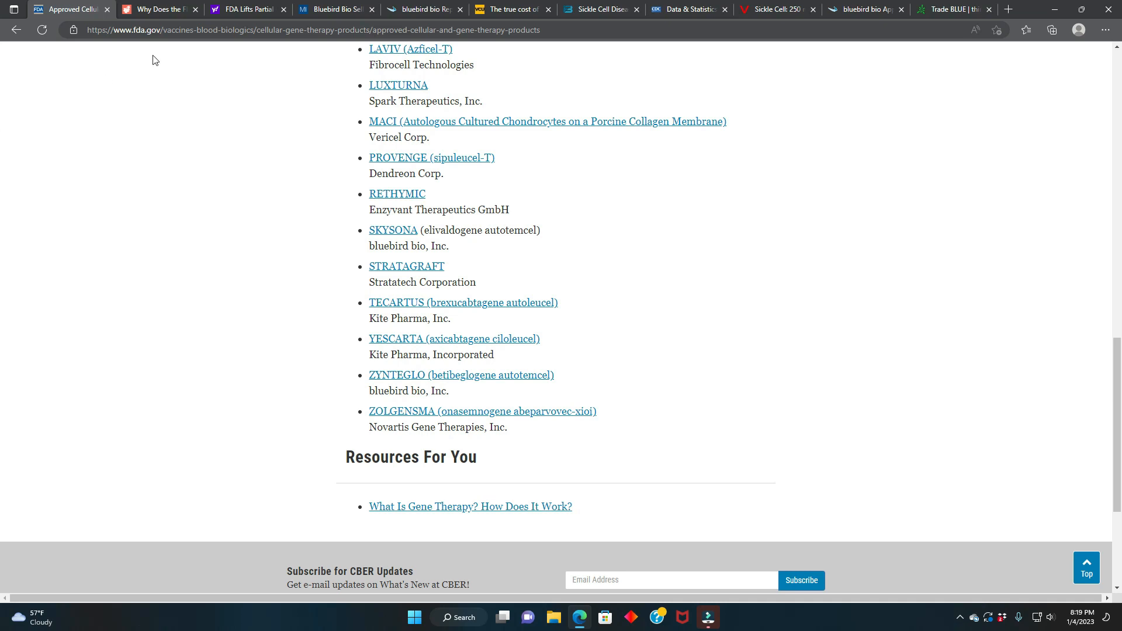
mouse_move(159, 75)
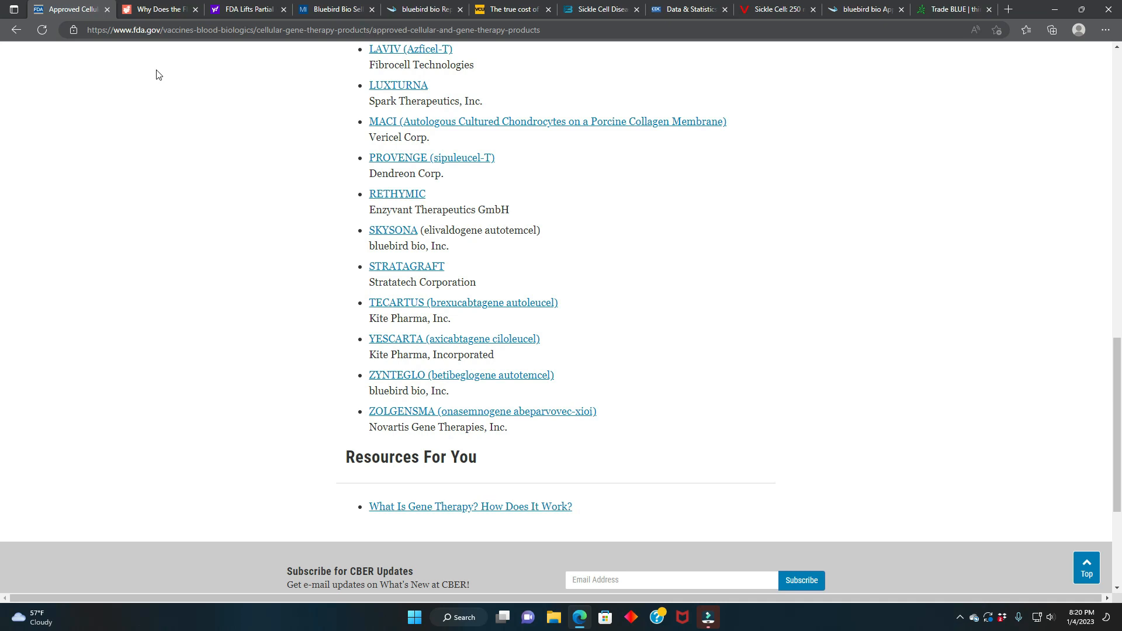
click(163, 9)
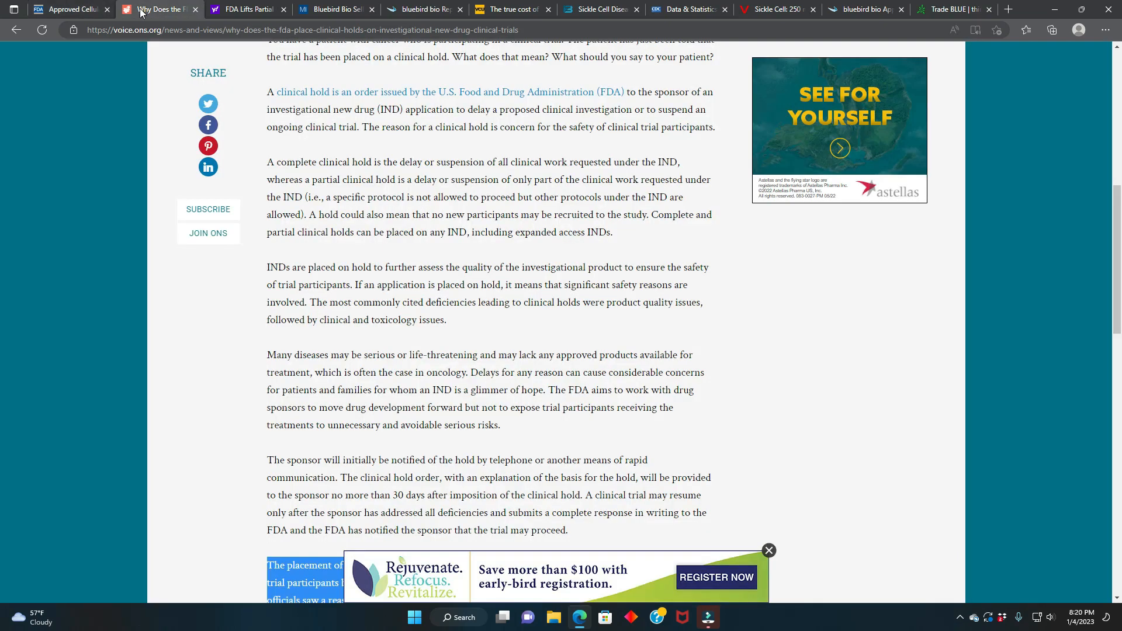
scroll(down, 3)
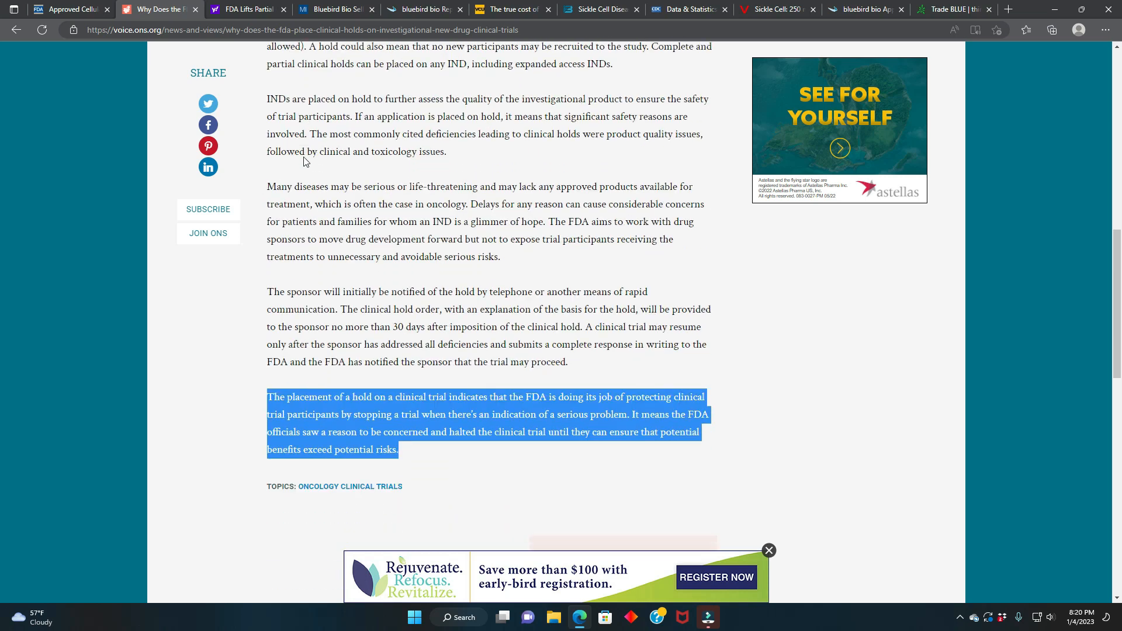
scroll(down, 3)
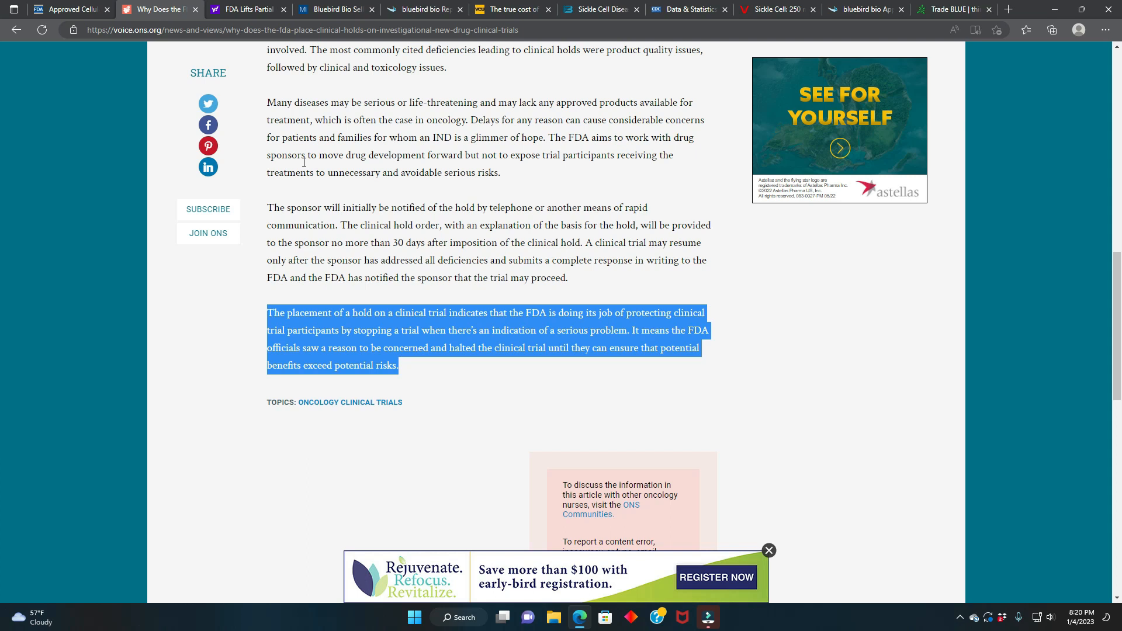
mouse_move(395, 242)
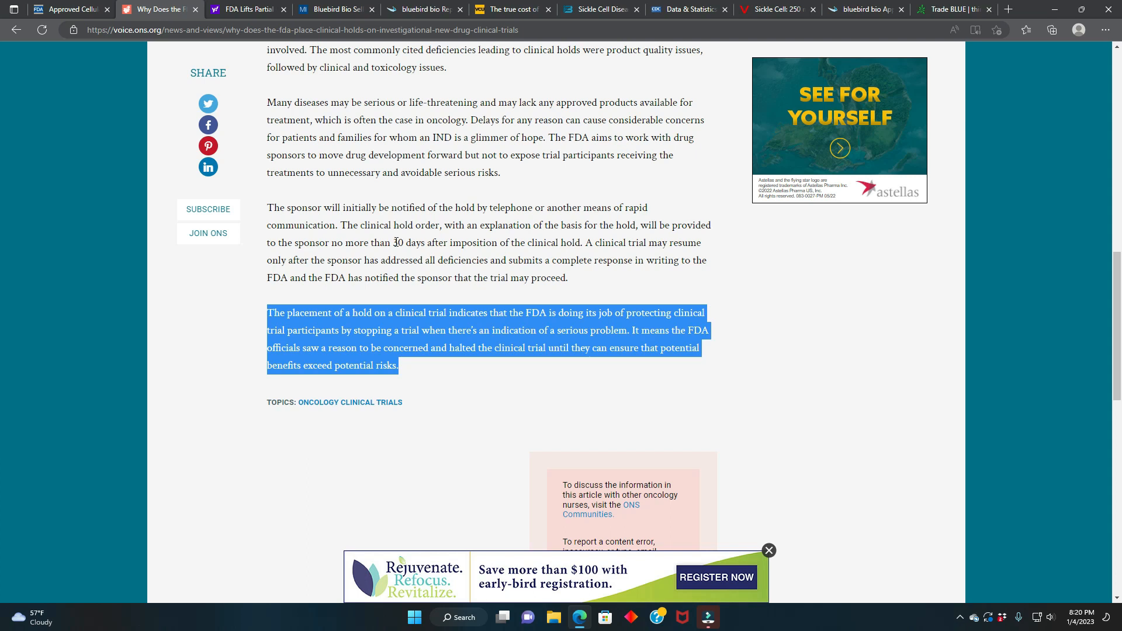
mouse_move(200, 334)
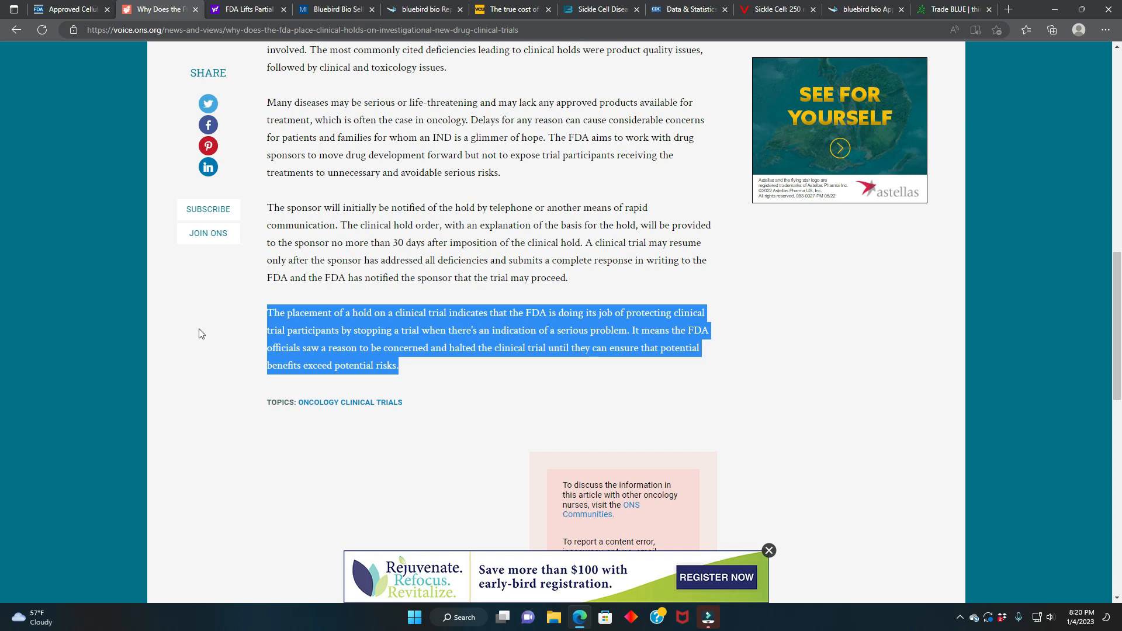
mouse_move(384, 131)
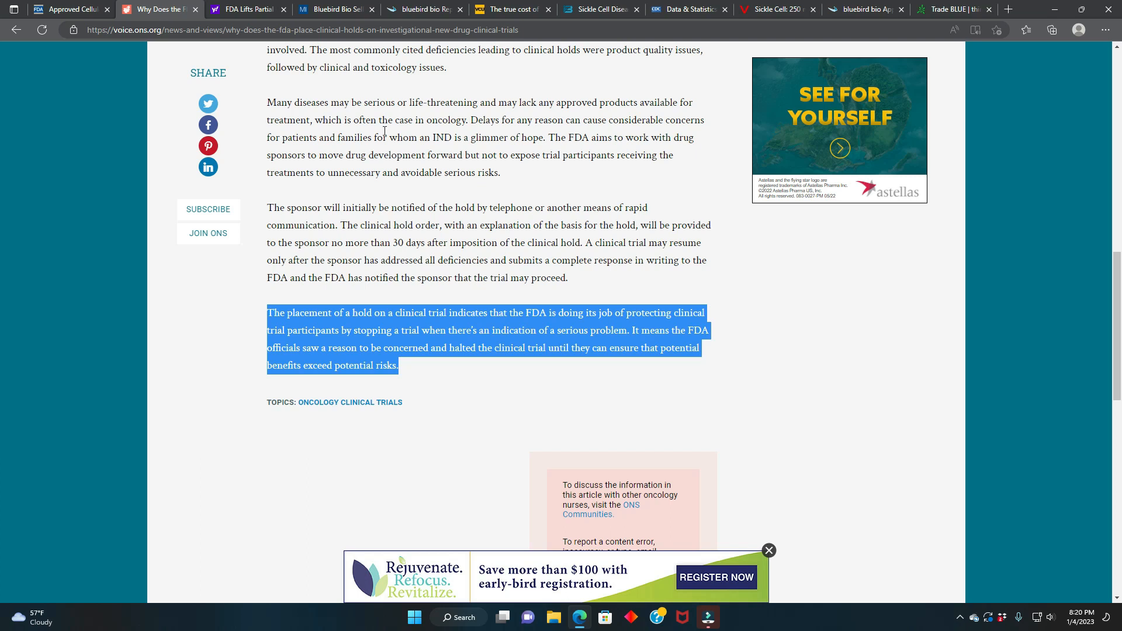
mouse_move(315, 69)
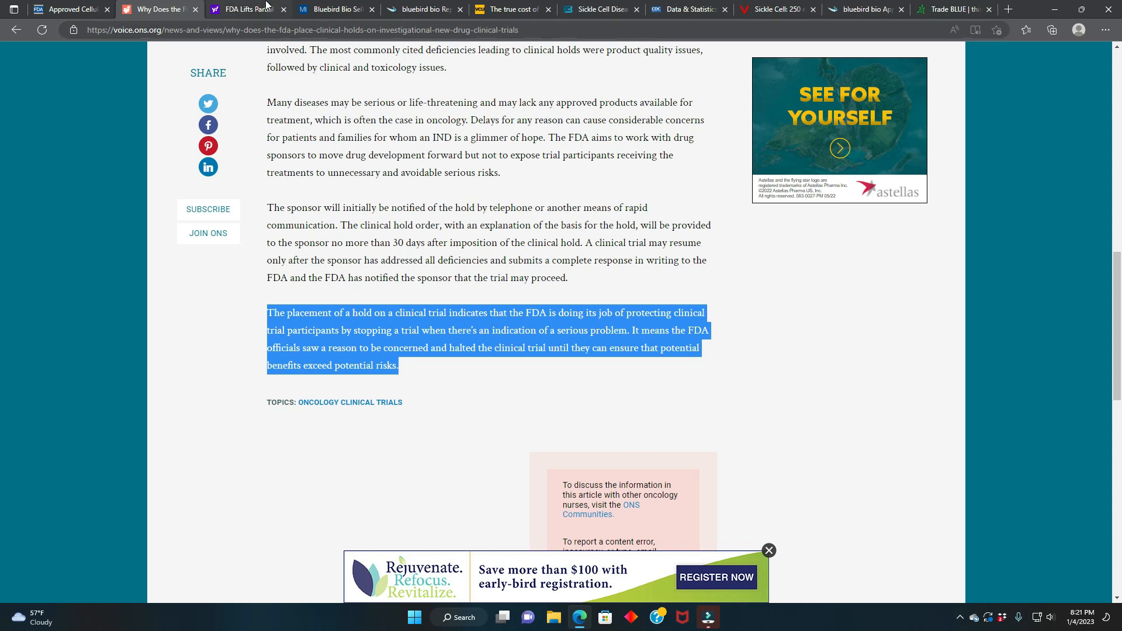
- Read the Yahoo article on the FDA lifting the partial clinical hold on lovo-cel
click(243, 10)
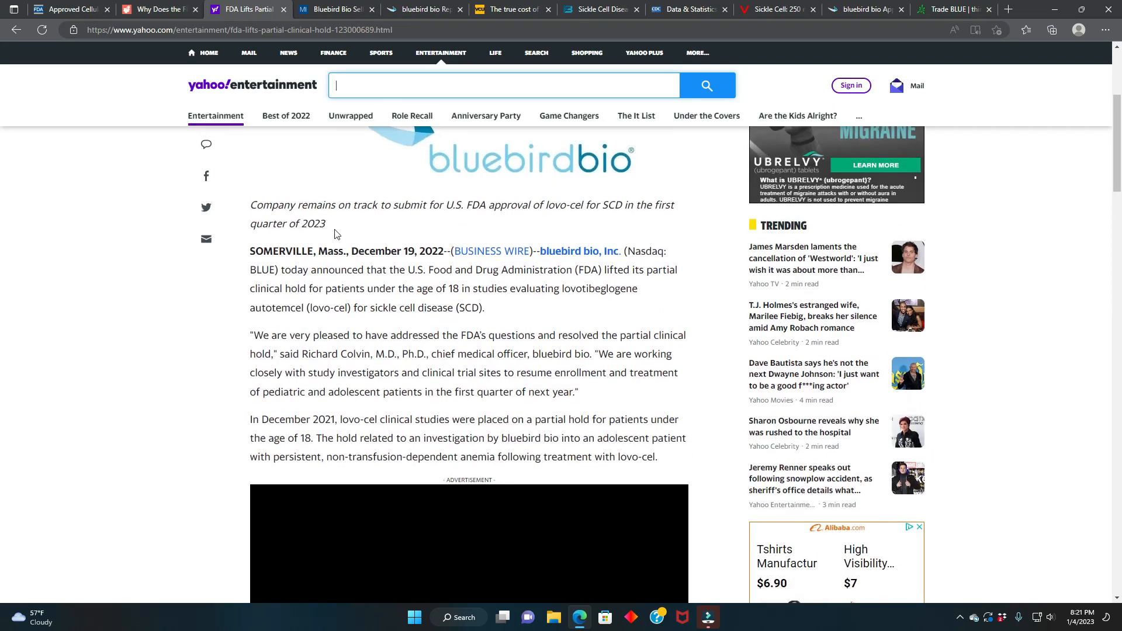
scroll(down, 3)
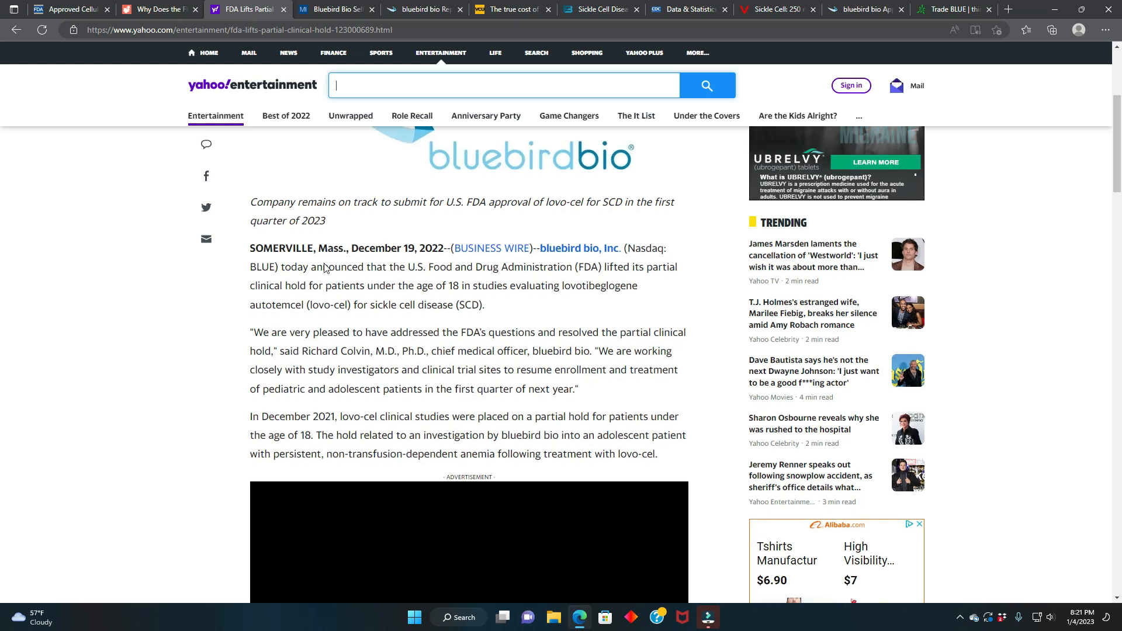
scroll(down, 3)
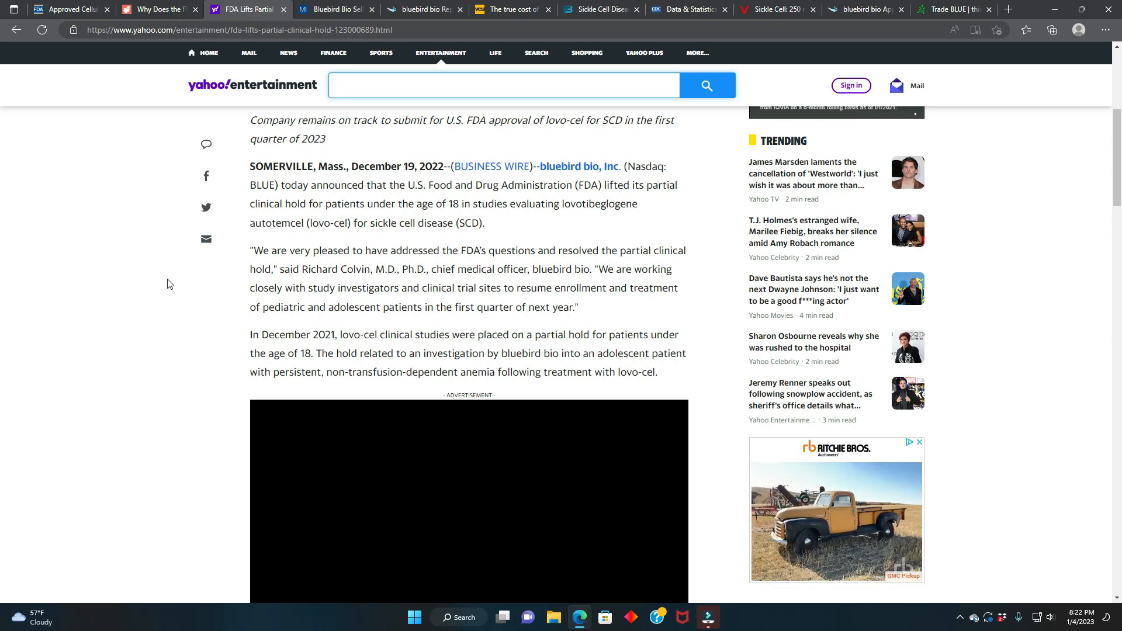
mouse_move(181, 128)
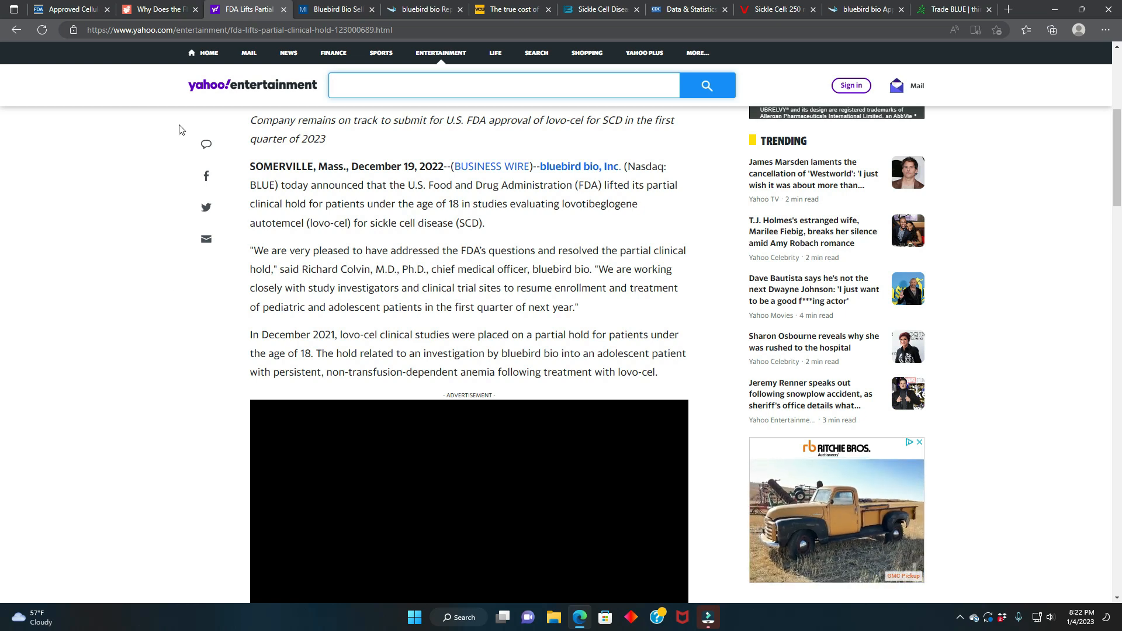
- Read bluebird bio's voucher-sale article down to its ZYNTEGLO approval and launch highlights
click(339, 10)
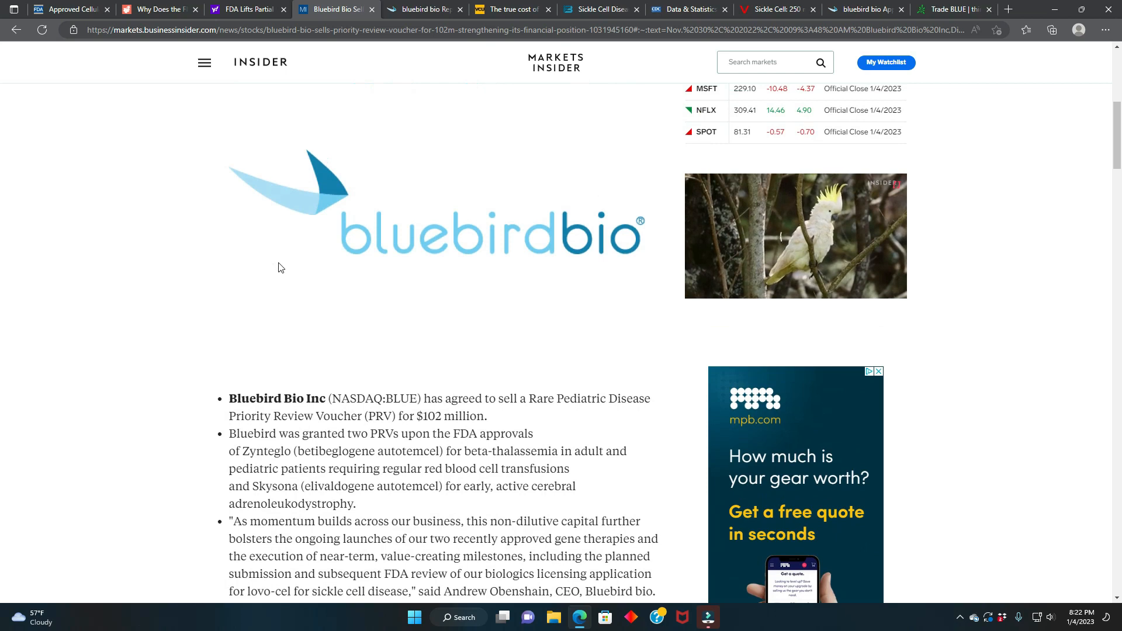
scroll(down, 3)
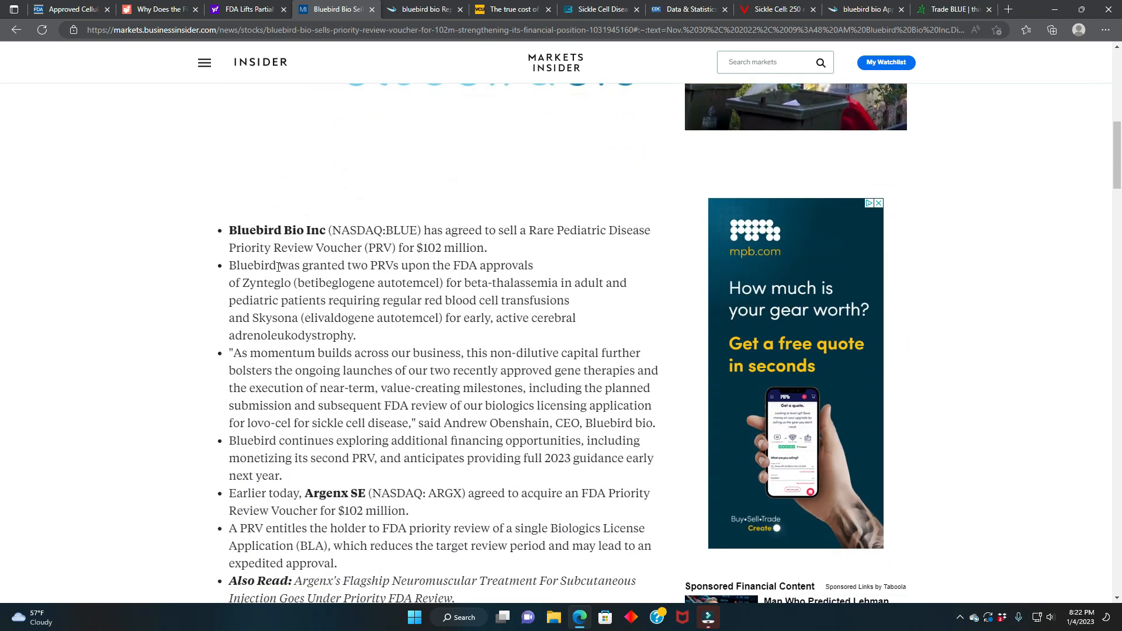
scroll(down, 3)
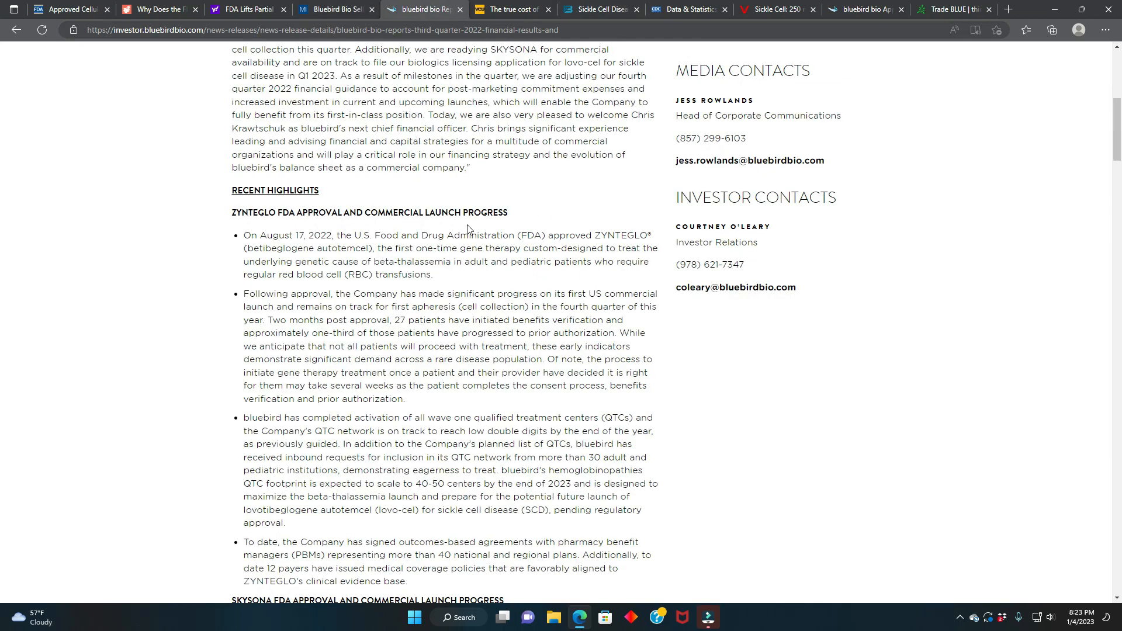
mouse_move(448, 261)
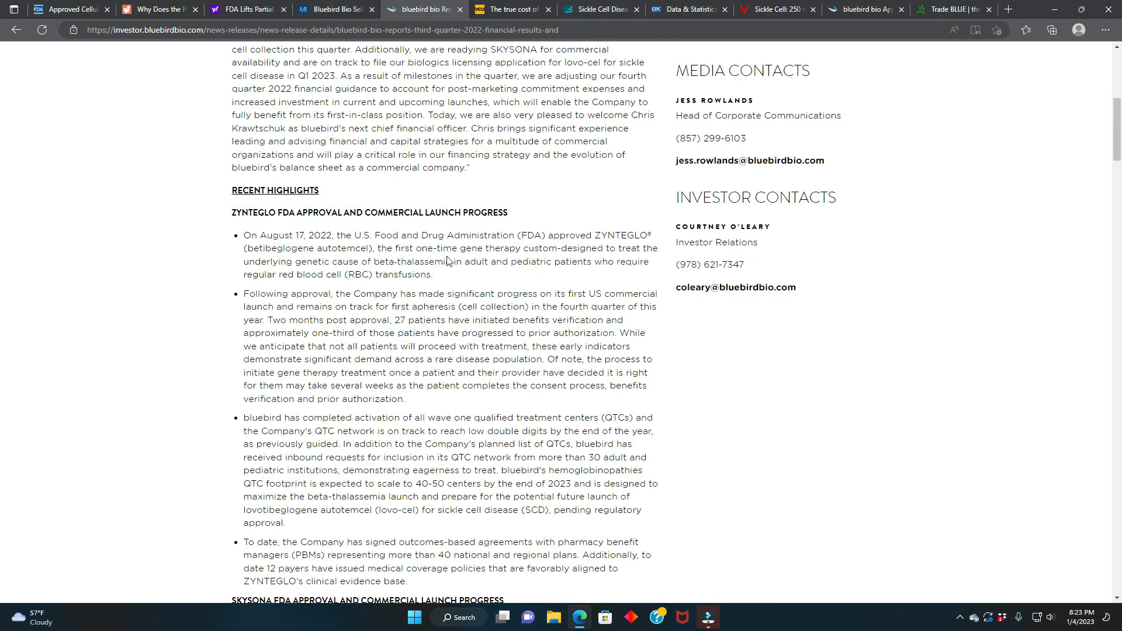
mouse_move(441, 275)
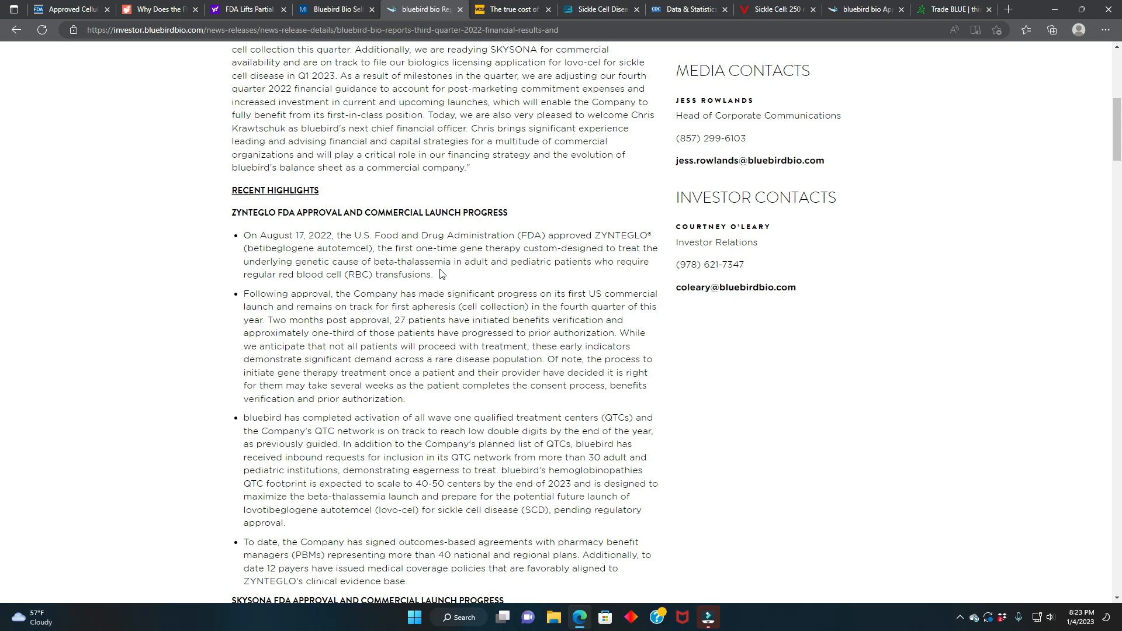
mouse_move(250, 316)
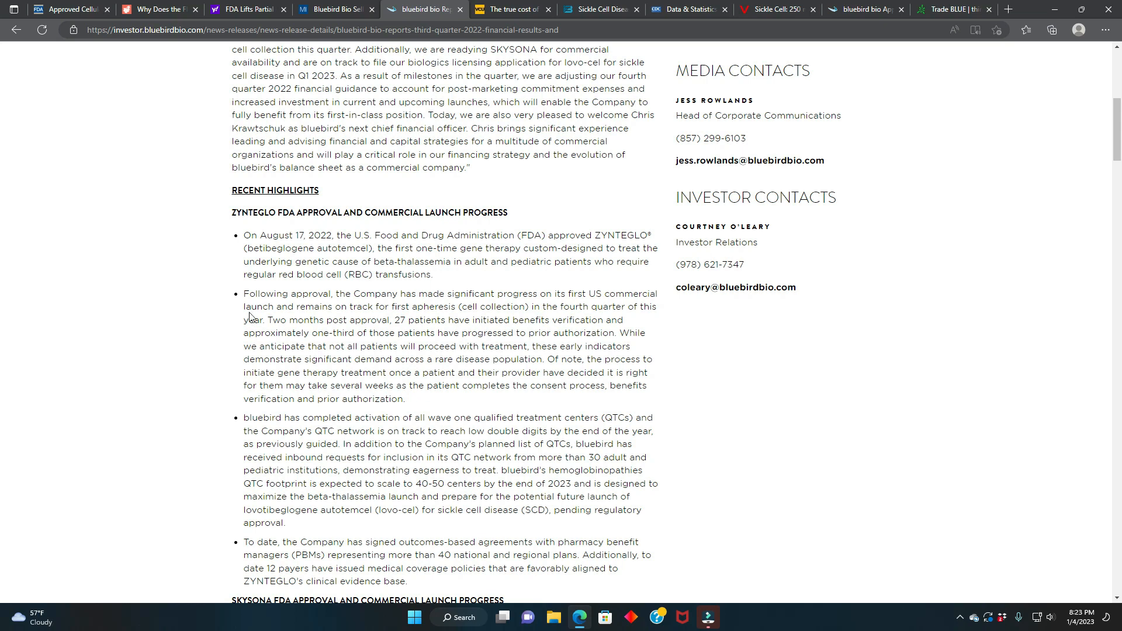
mouse_move(225, 320)
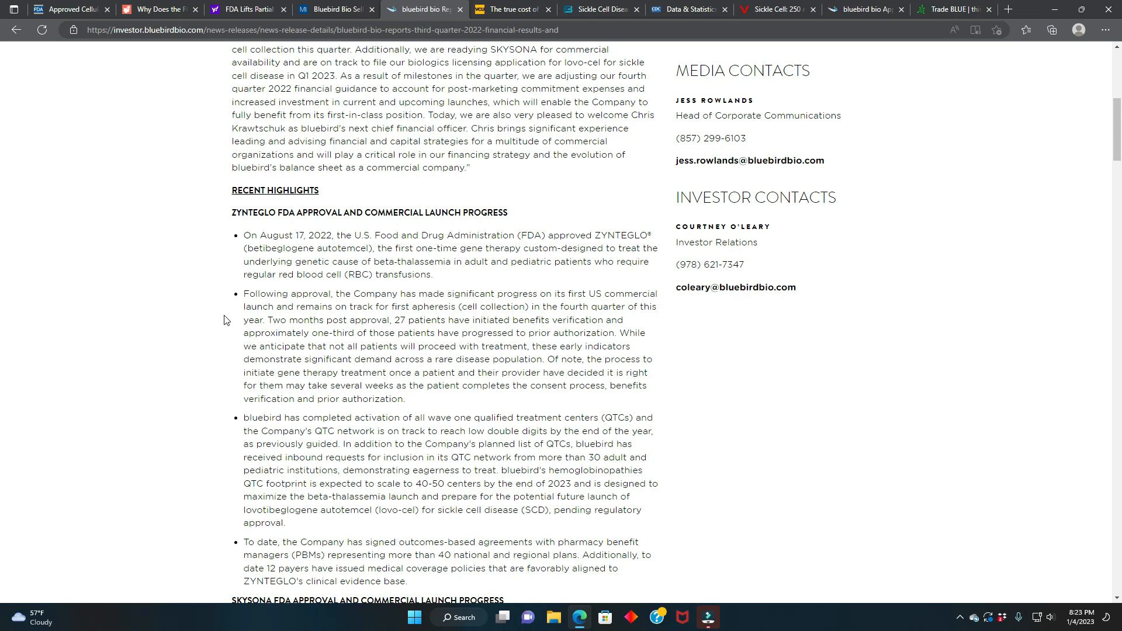
mouse_move(560, 293)
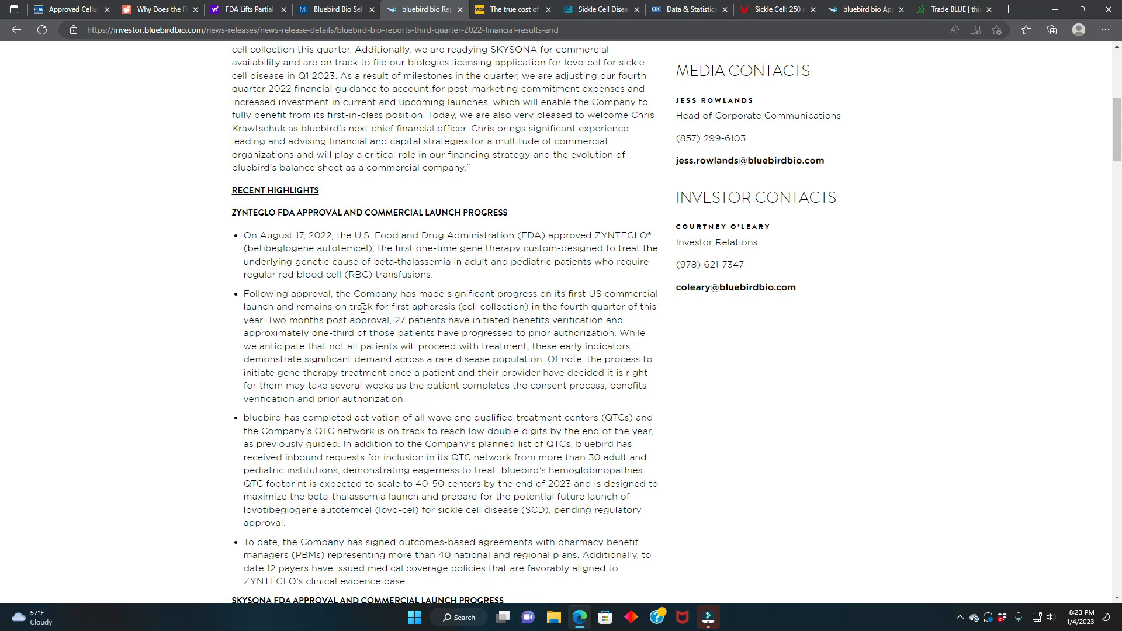
mouse_move(297, 321)
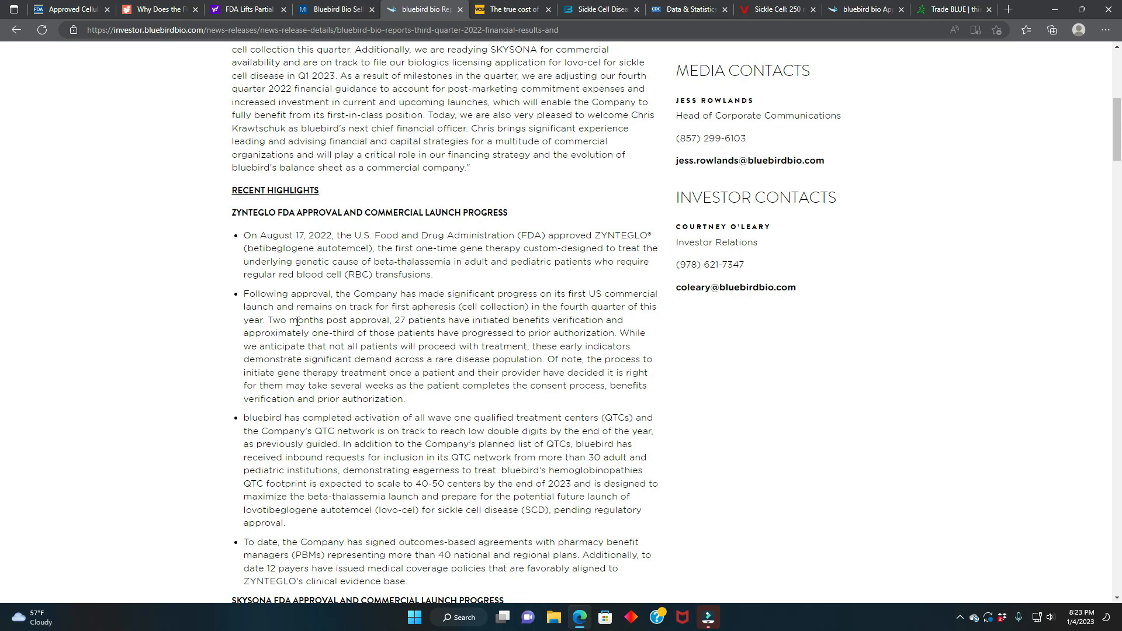
mouse_move(224, 348)
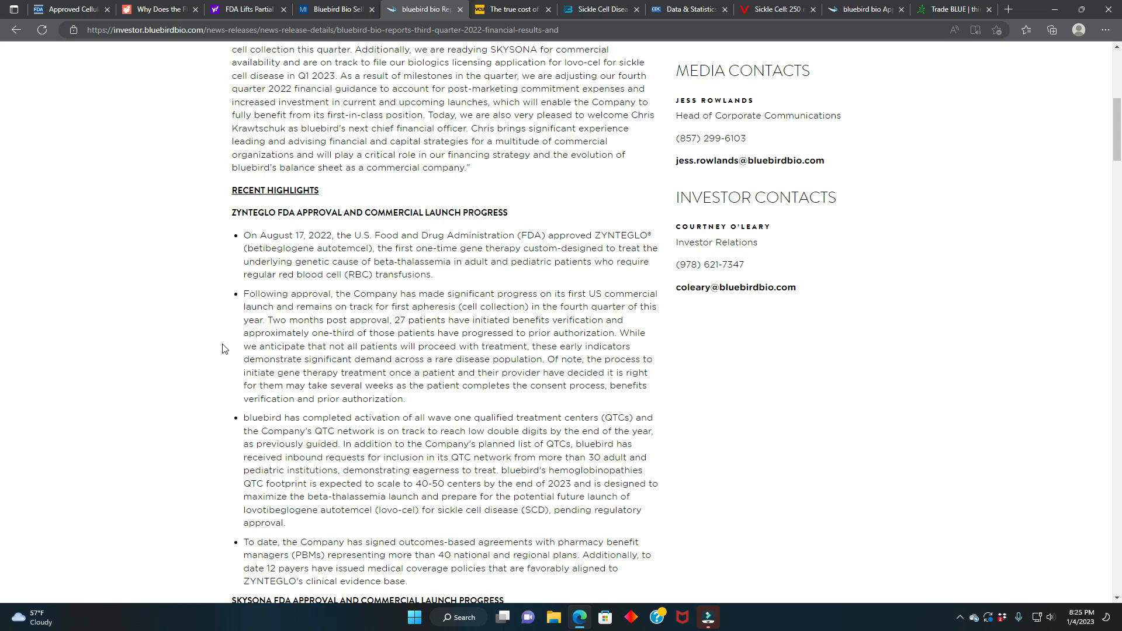
scroll(down, 3)
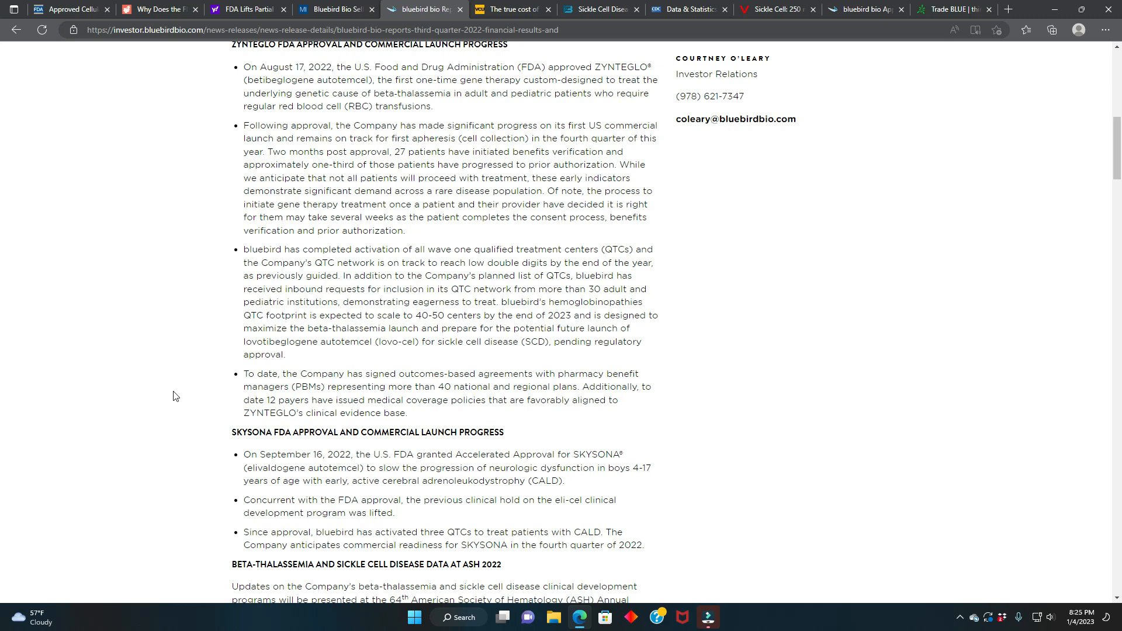
mouse_move(239, 255)
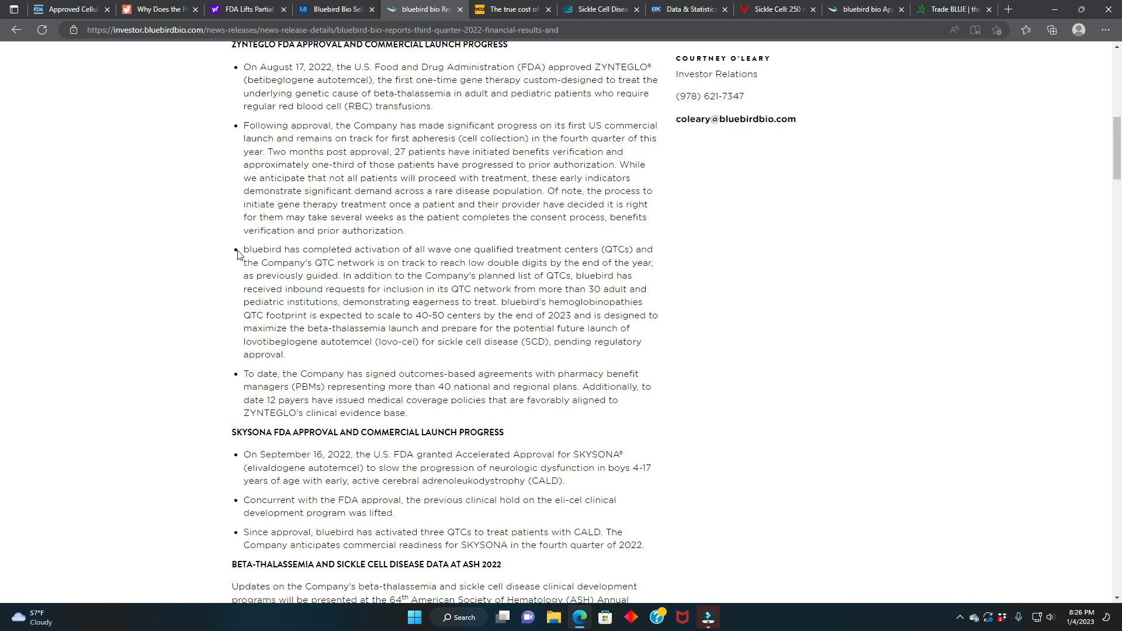
mouse_move(273, 261)
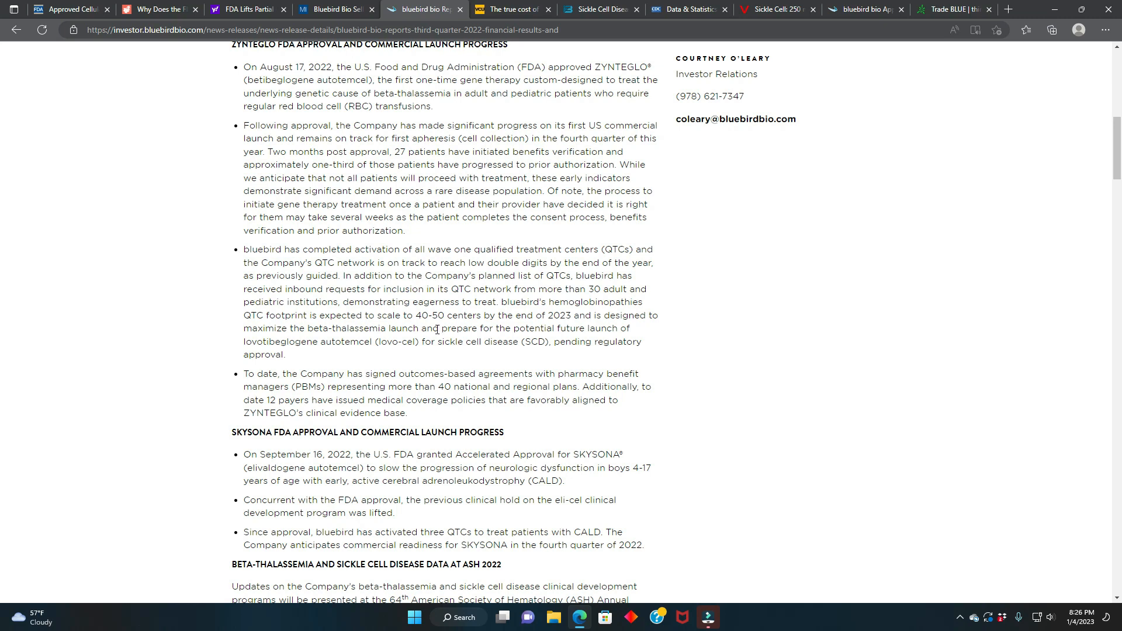
mouse_move(291, 345)
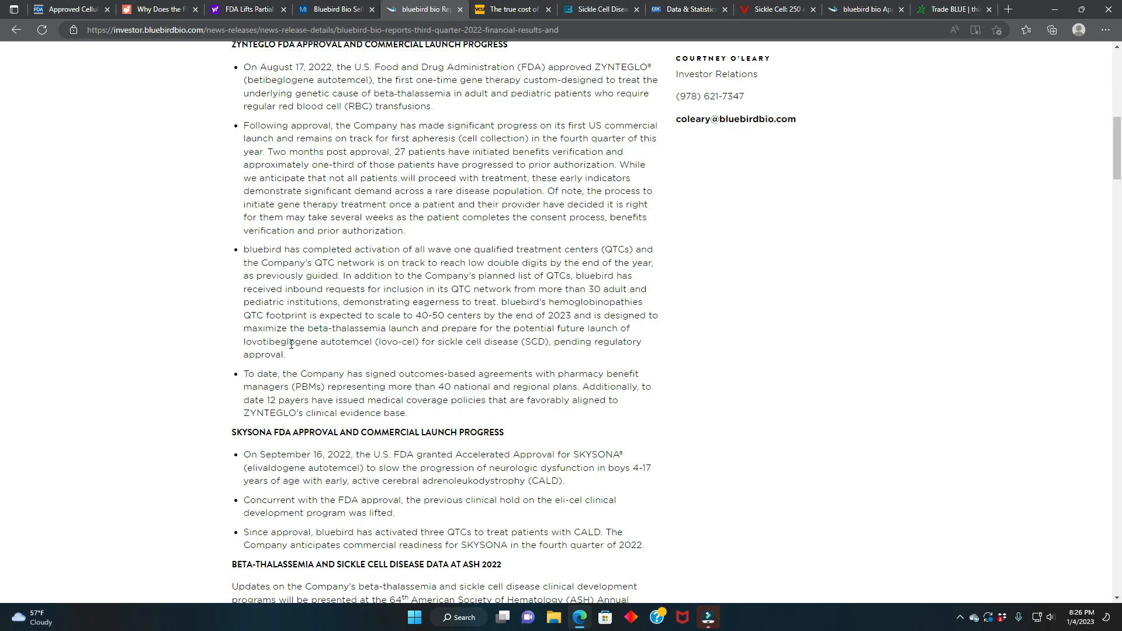
mouse_move(386, 344)
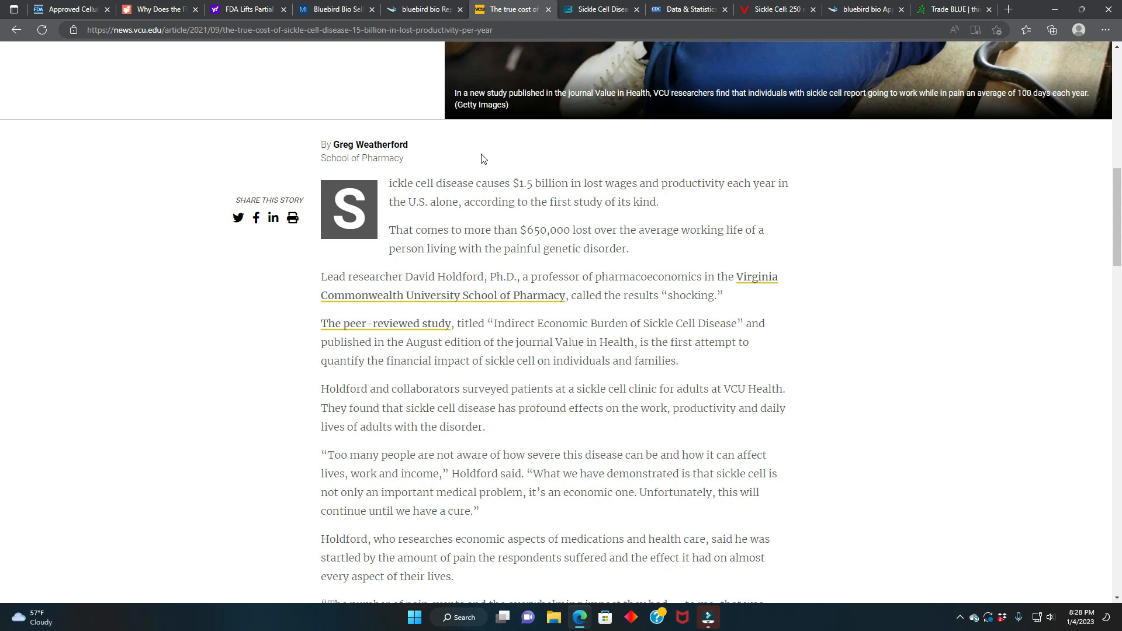
- Switch to the Fortune Business Insights sickle cell treatment market report tab
click(601, 9)
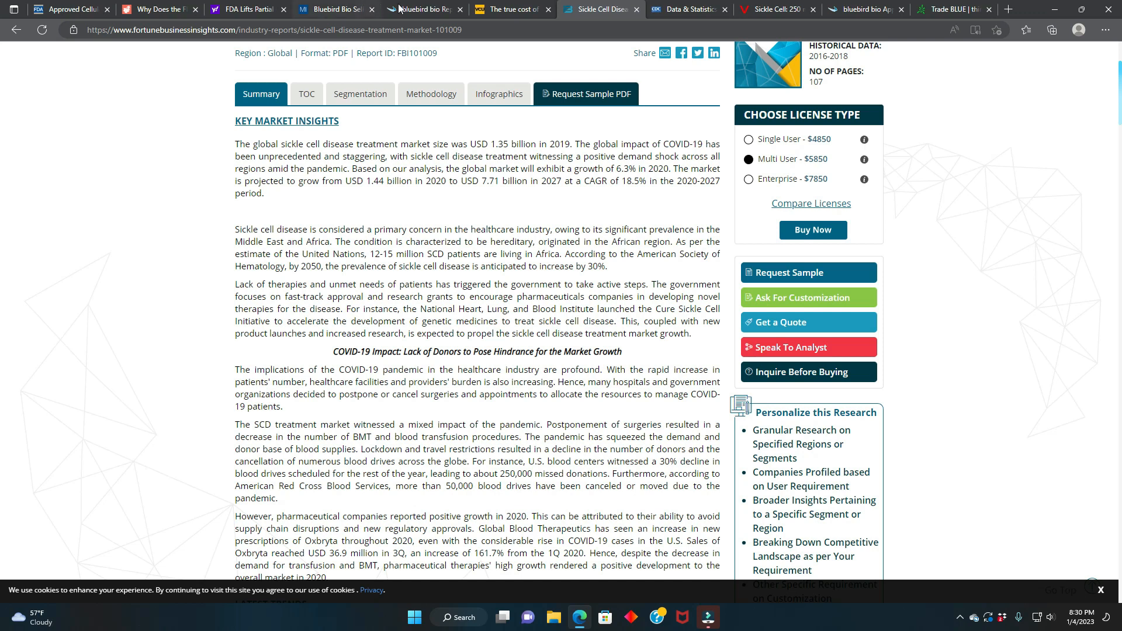
- Switch to the CDC sickle cell Data & Statistics tab showing U.S. estimates
click(692, 9)
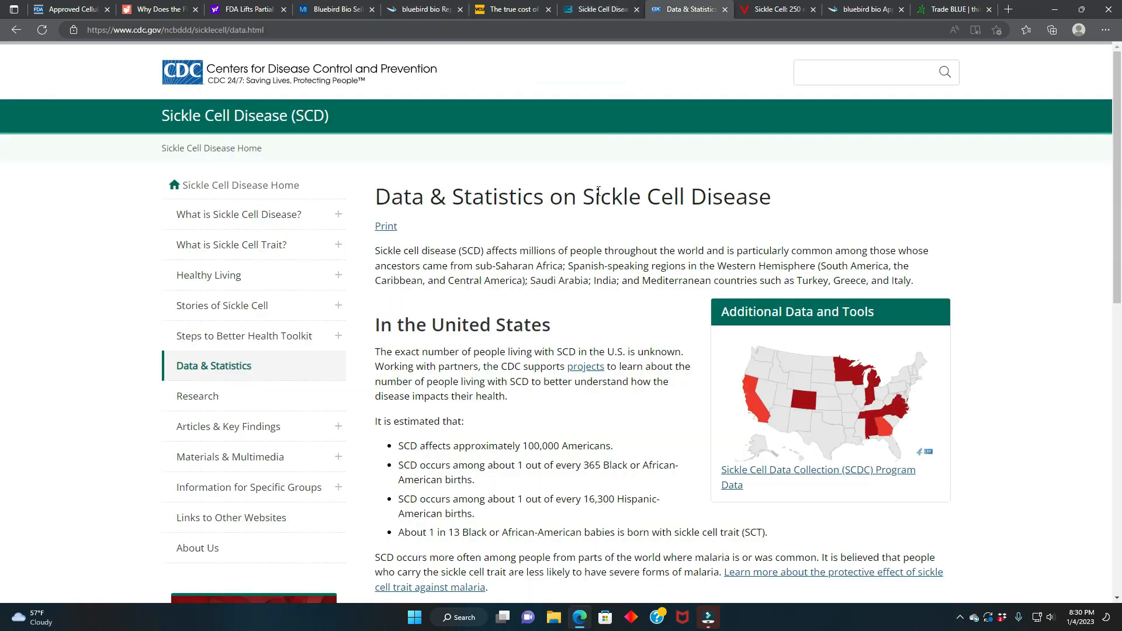
mouse_move(602, 190)
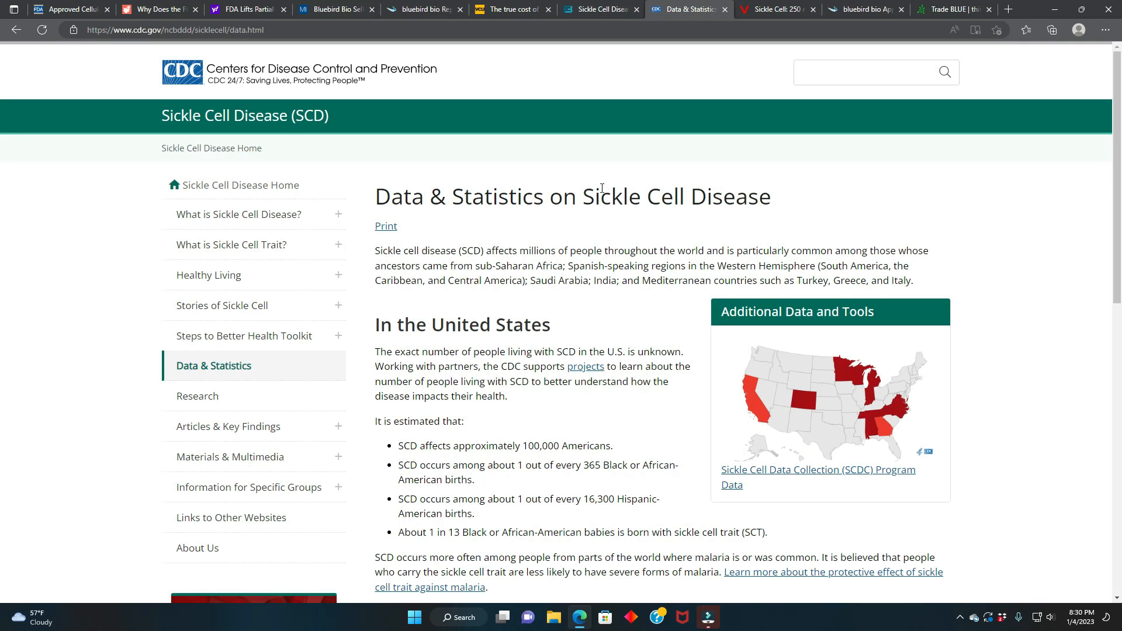
mouse_move(612, 208)
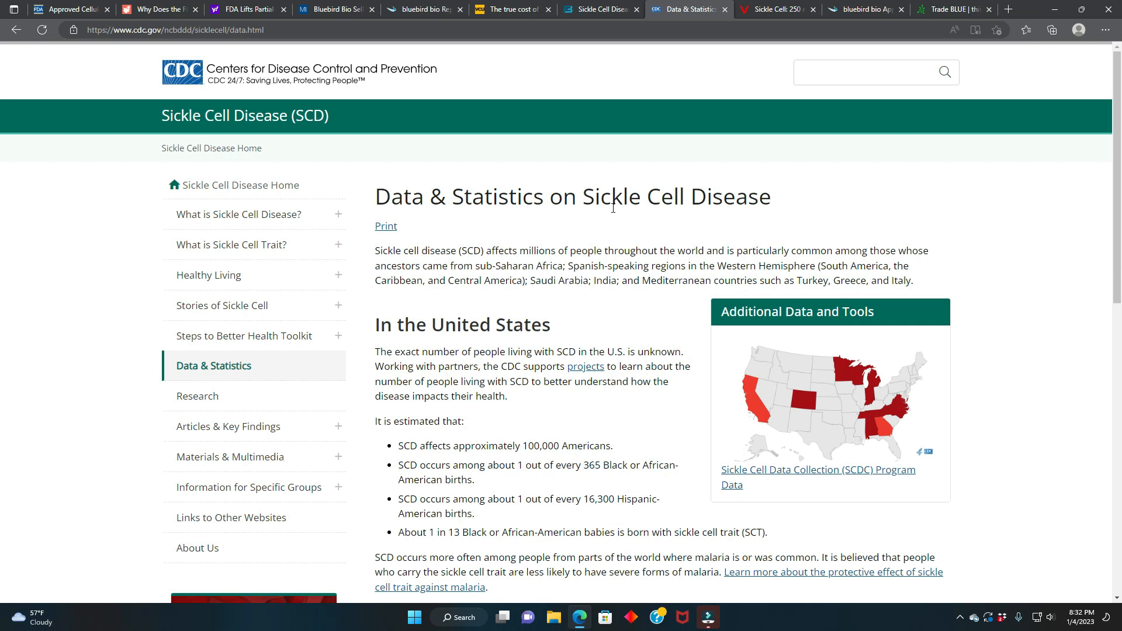
mouse_move(720, 62)
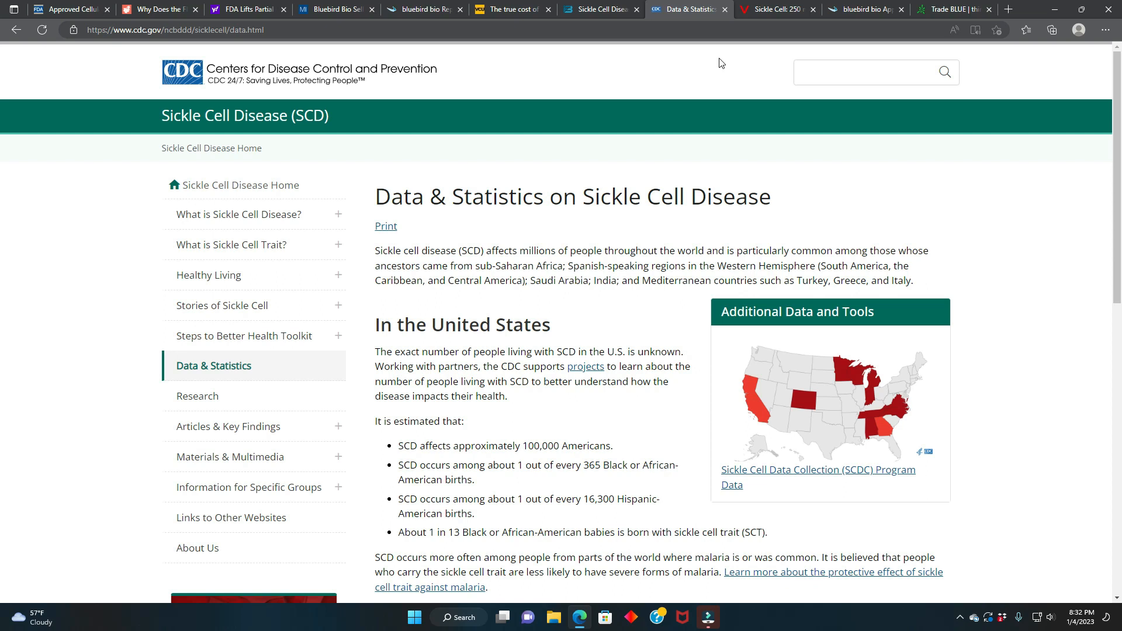
- Switch to the 'Sickle Cell: 250…' Vanguard article tab
click(779, 10)
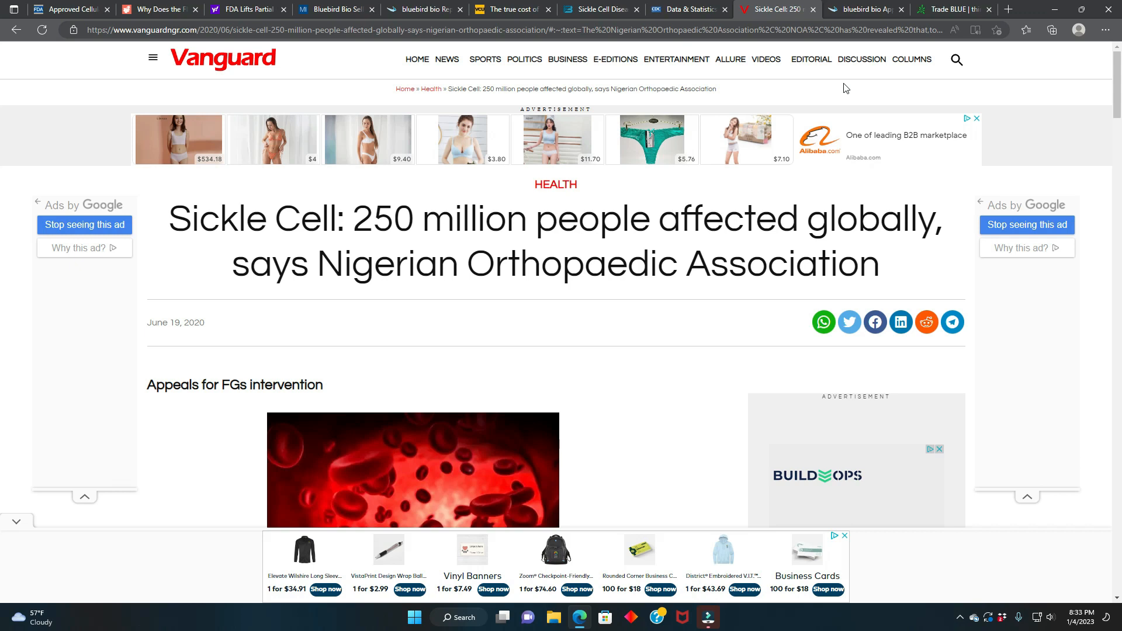
mouse_move(862, 16)
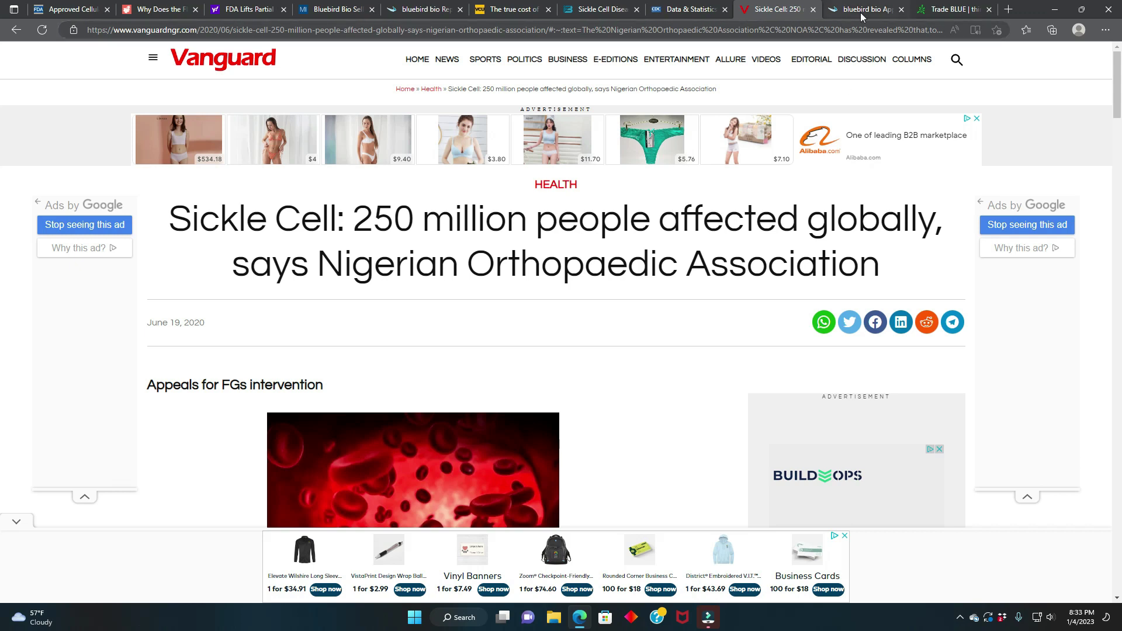
- Read bluebird bio's press release appointing Joseph Vittiglio as Chief Business and Legal Officer
click(864, 9)
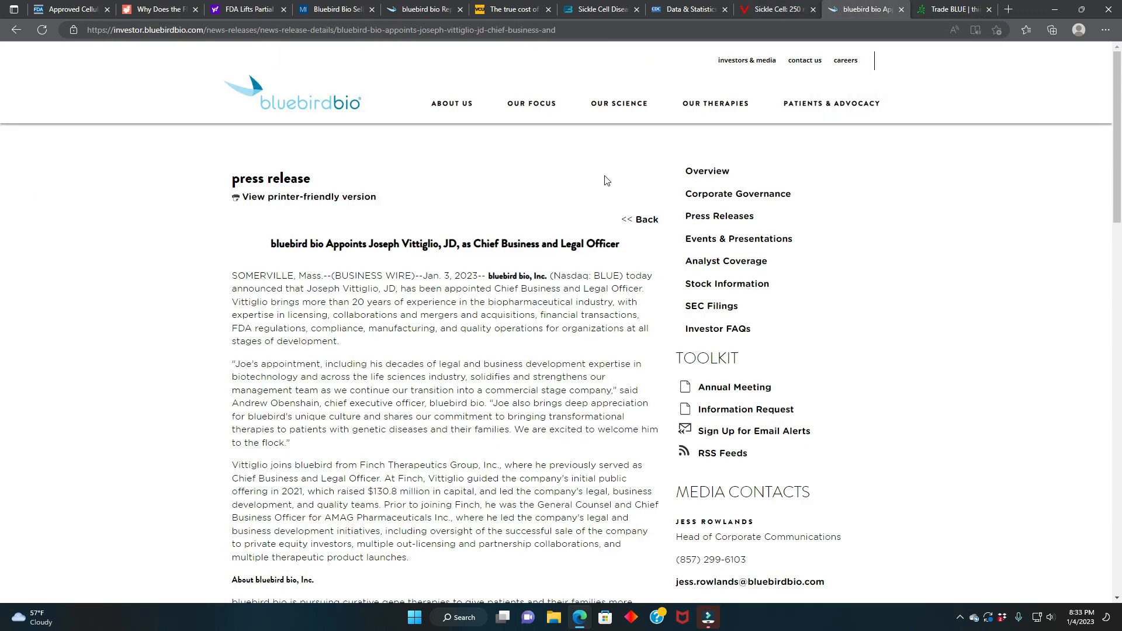
scroll(down, 3)
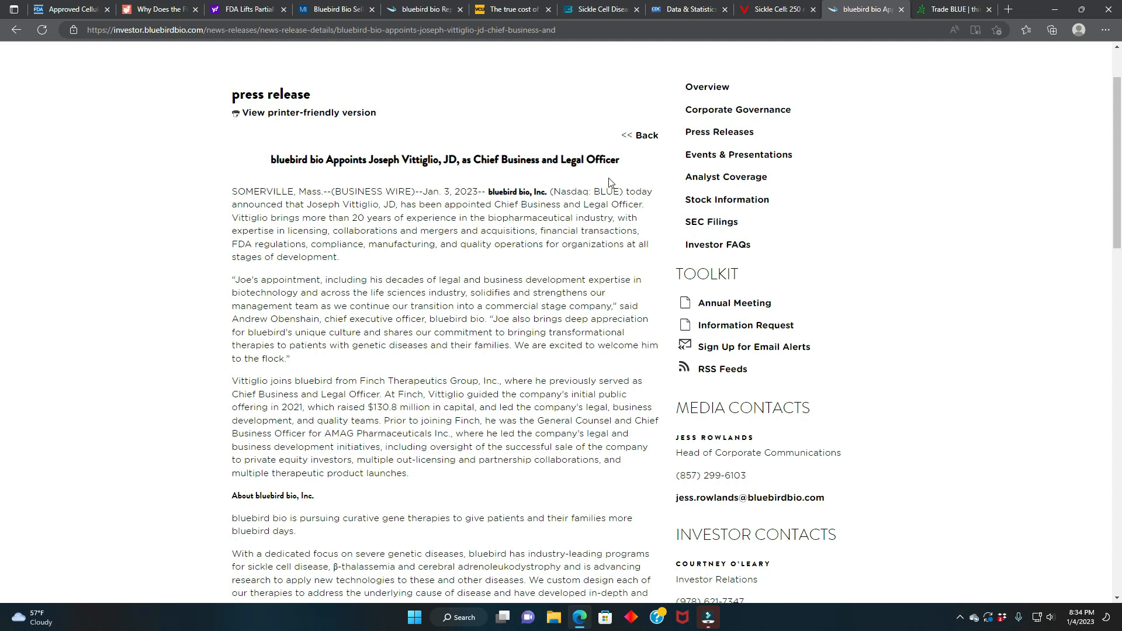
- Return to the 'Sickle Cell: 250…' Vanguard article tab
click(774, 10)
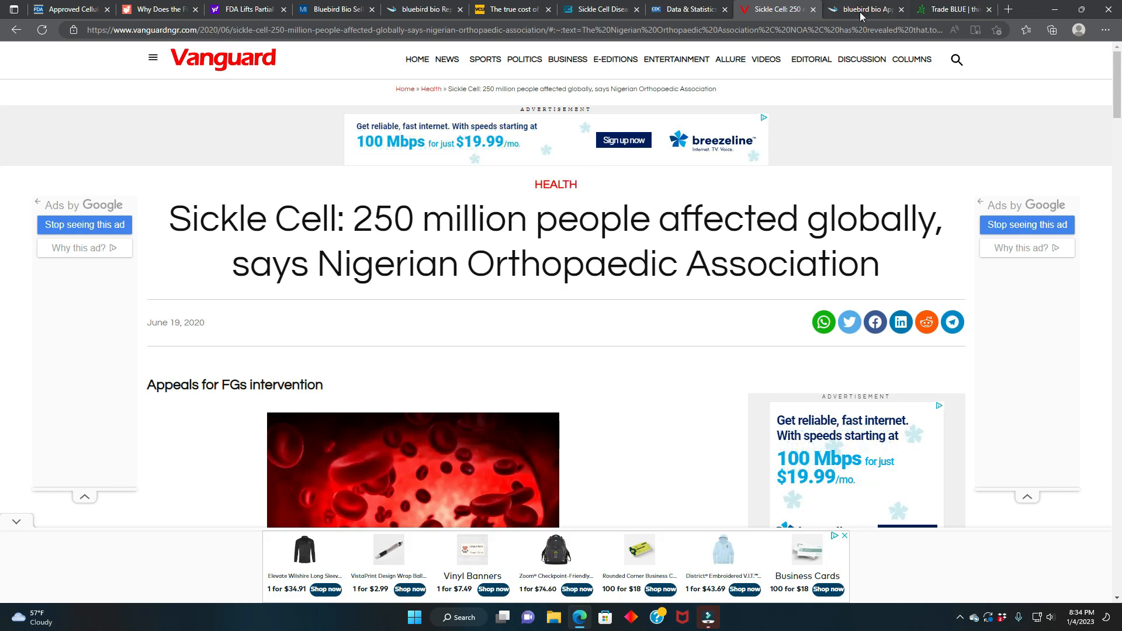
- Revisit the Vittiglio appointment press release, then finish on the thinkorswim 'Trade BLUE' chart
click(865, 9)
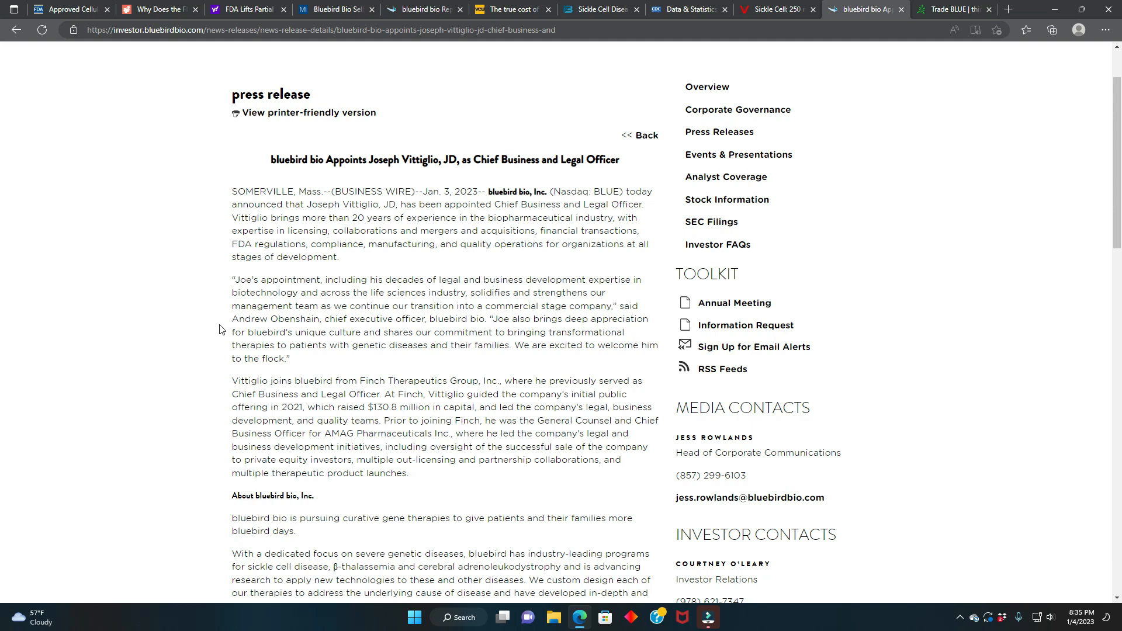
mouse_move(277, 293)
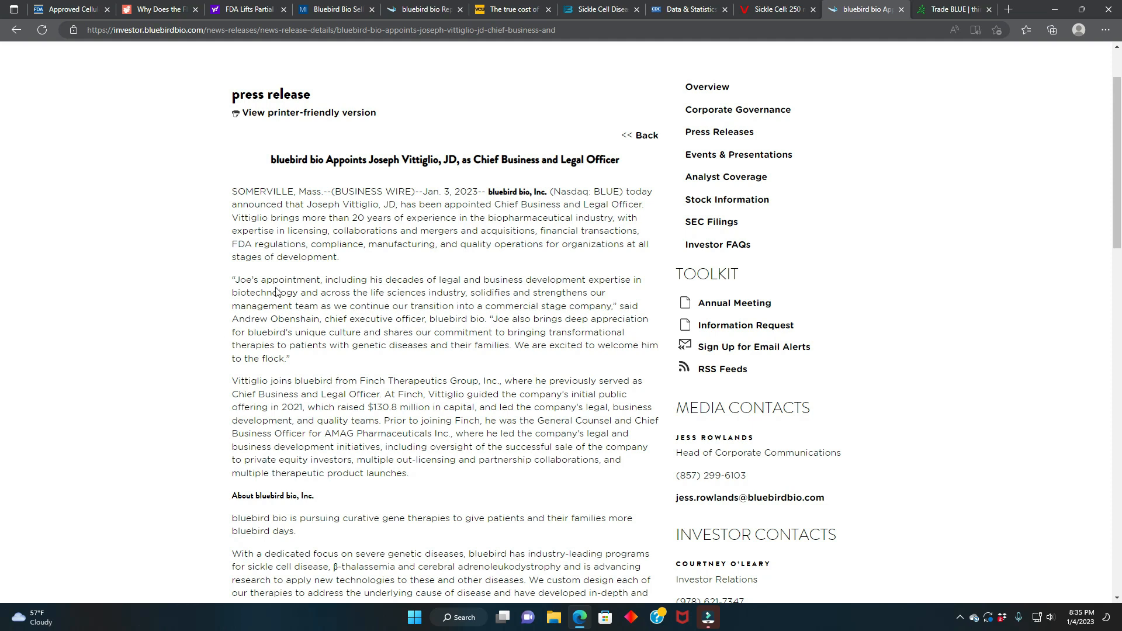
mouse_move(264, 278)
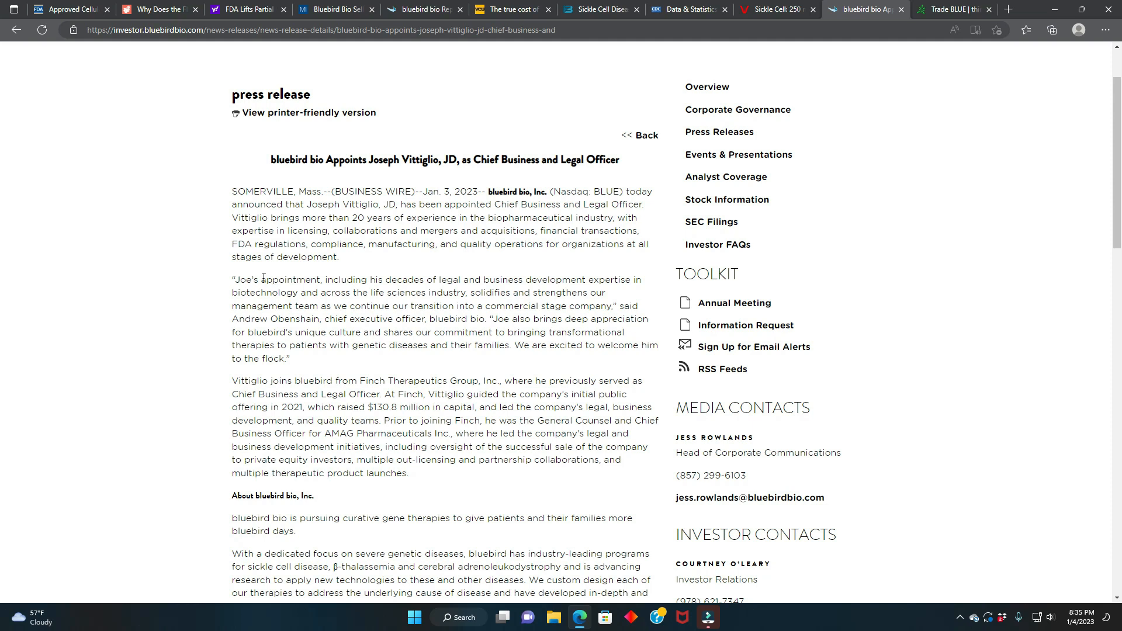
mouse_move(276, 276)
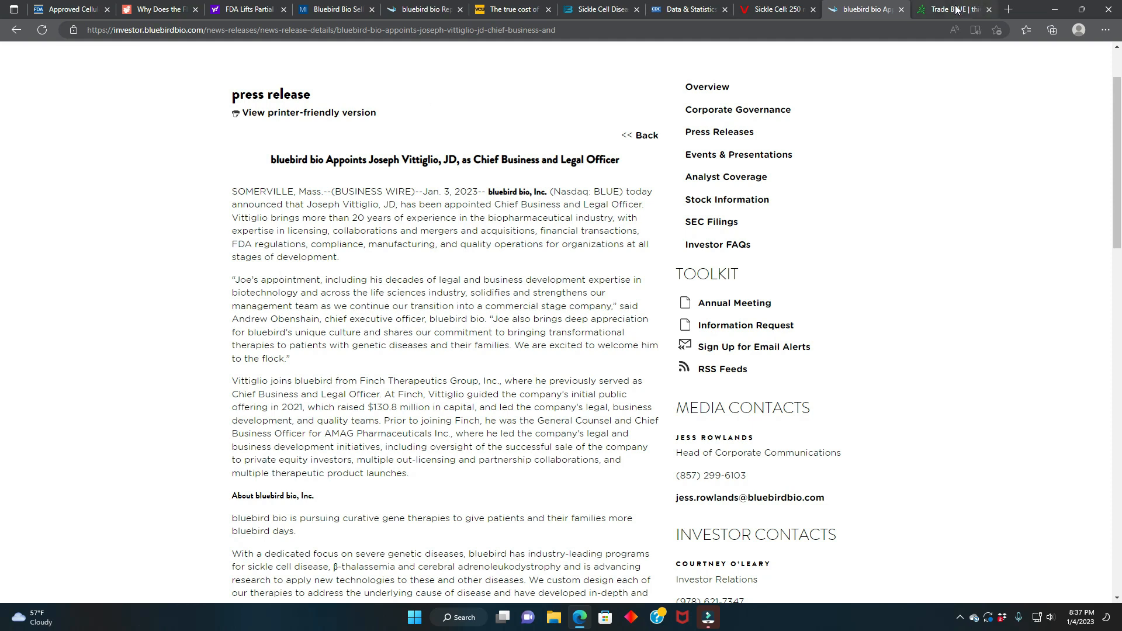
click(957, 10)
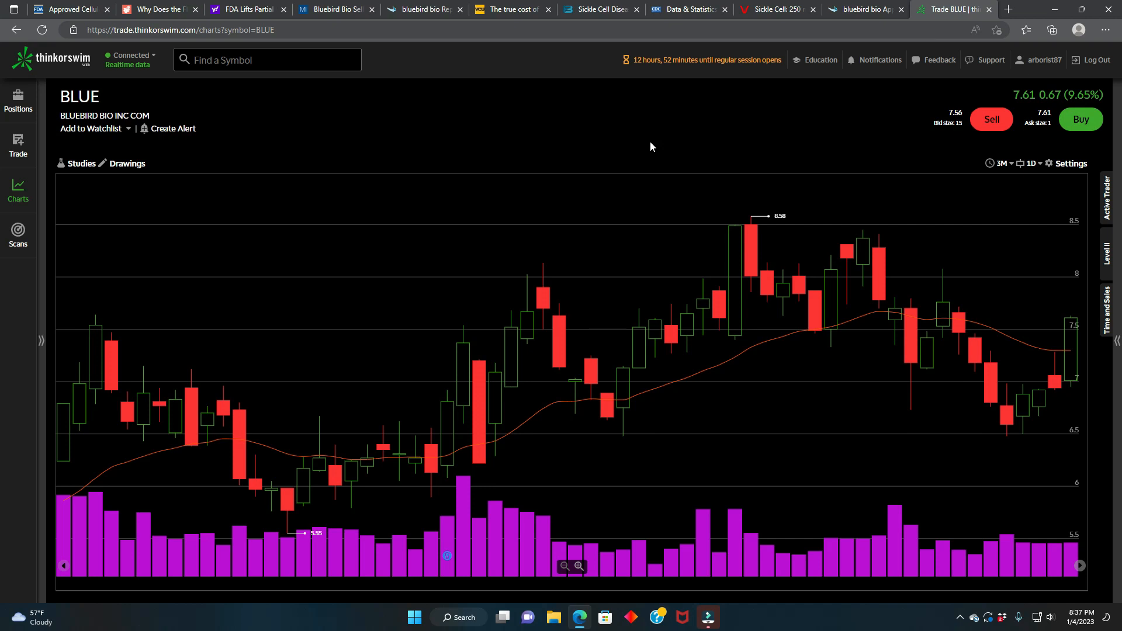